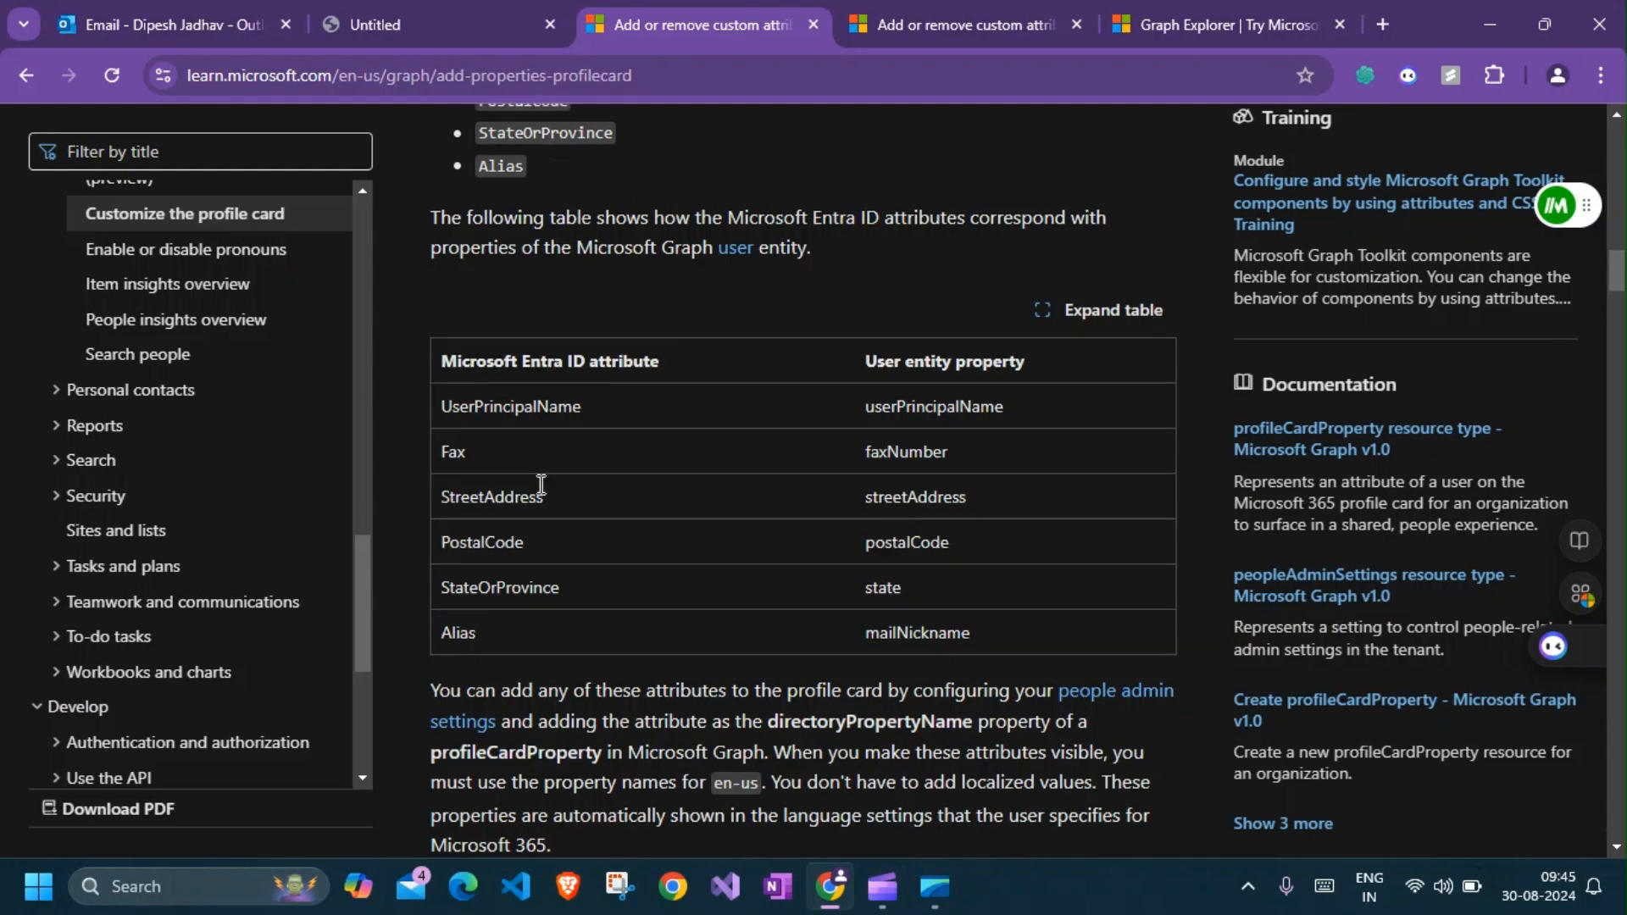
Scroll through the profile card's Contact information listing Alias and Cost Center but no Fax
scroll("up", 3)
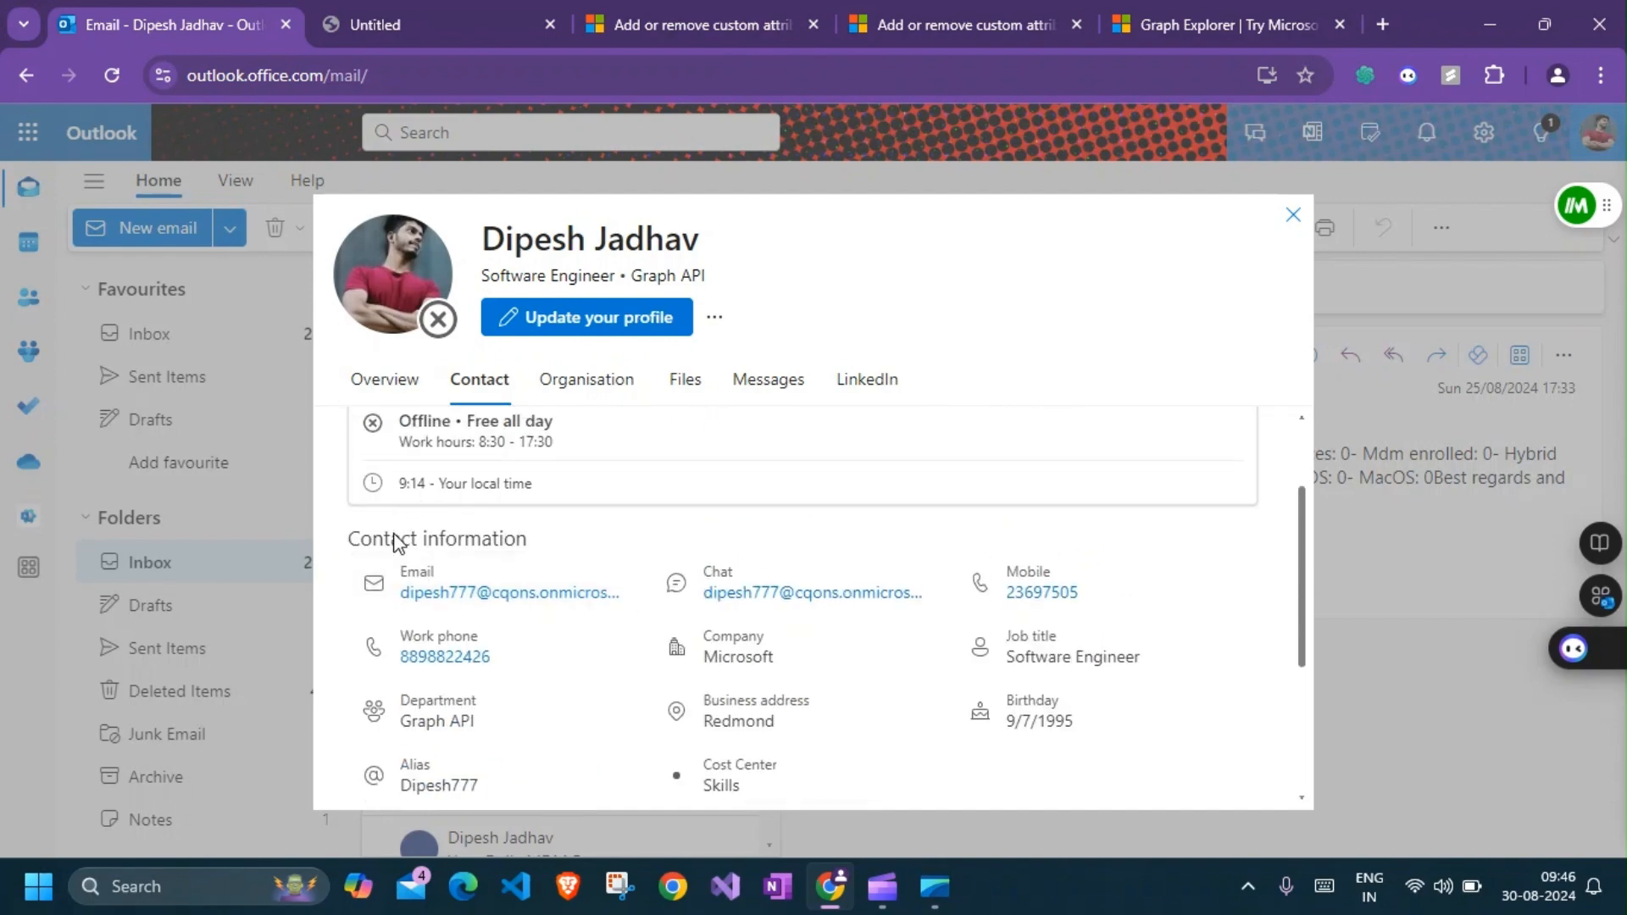
scroll("down", 3)
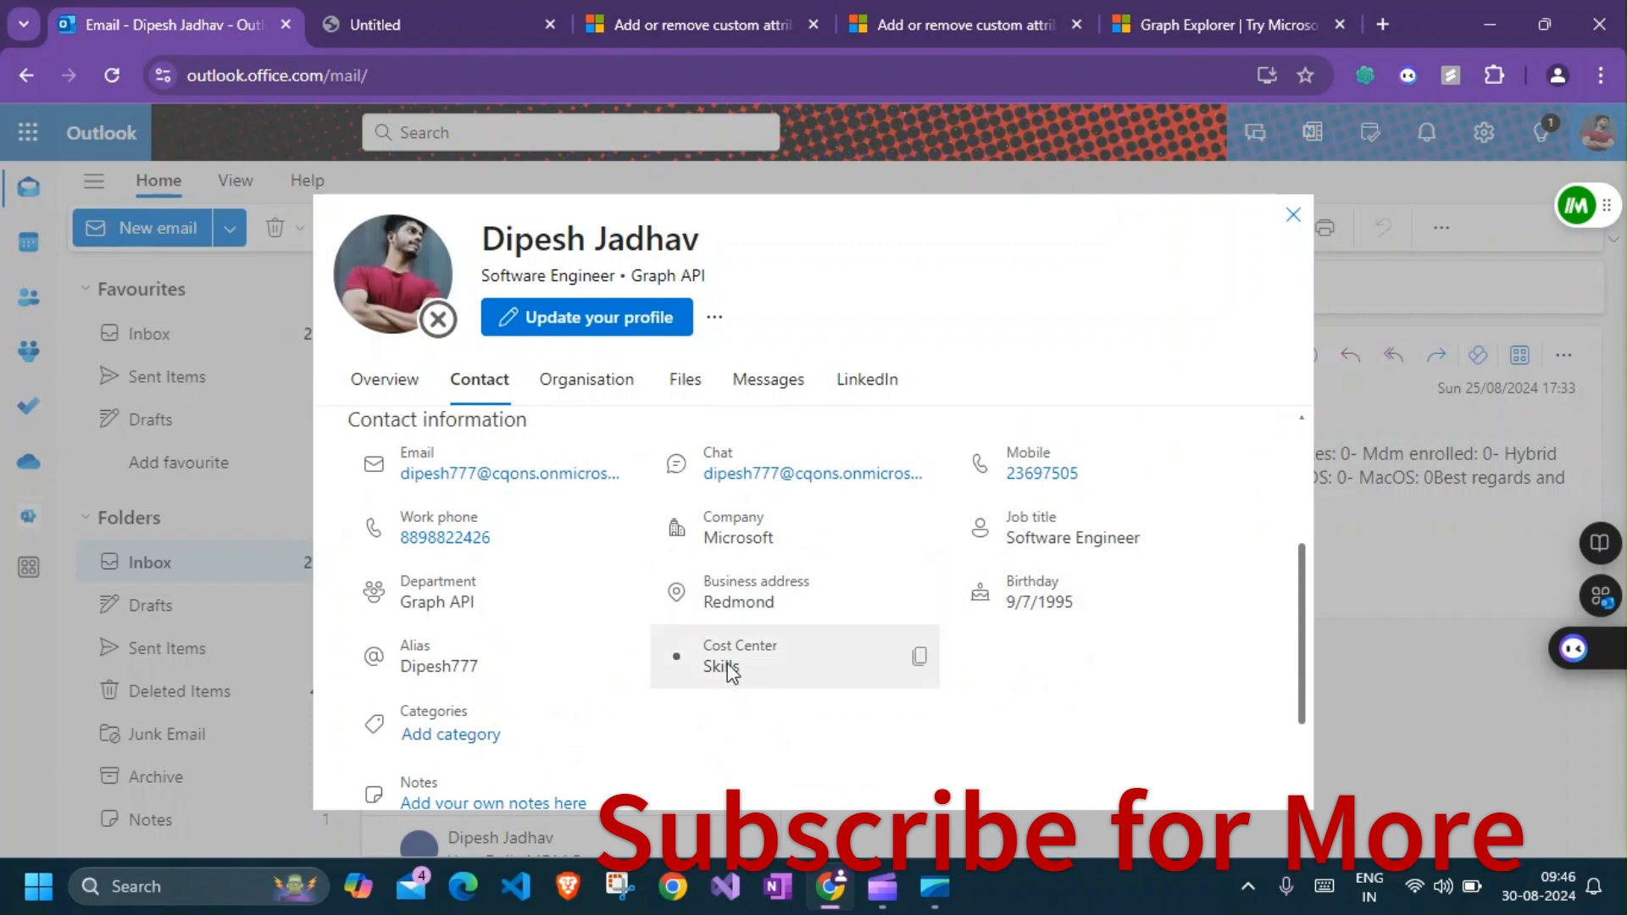
scroll("down", 3)
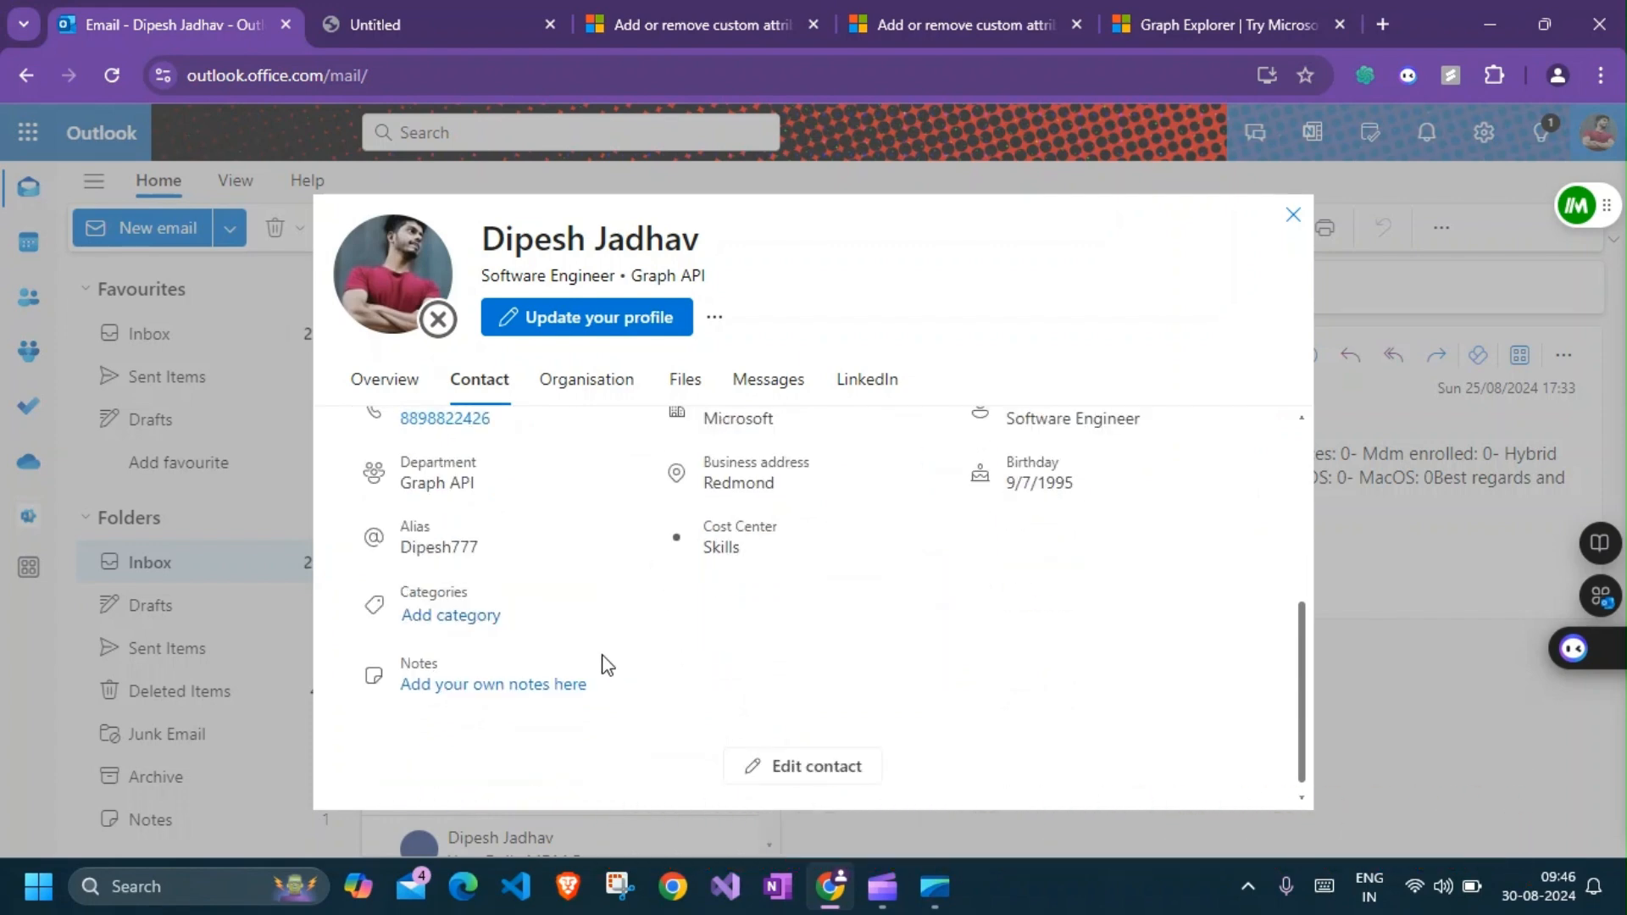
mouse_move(558, 709)
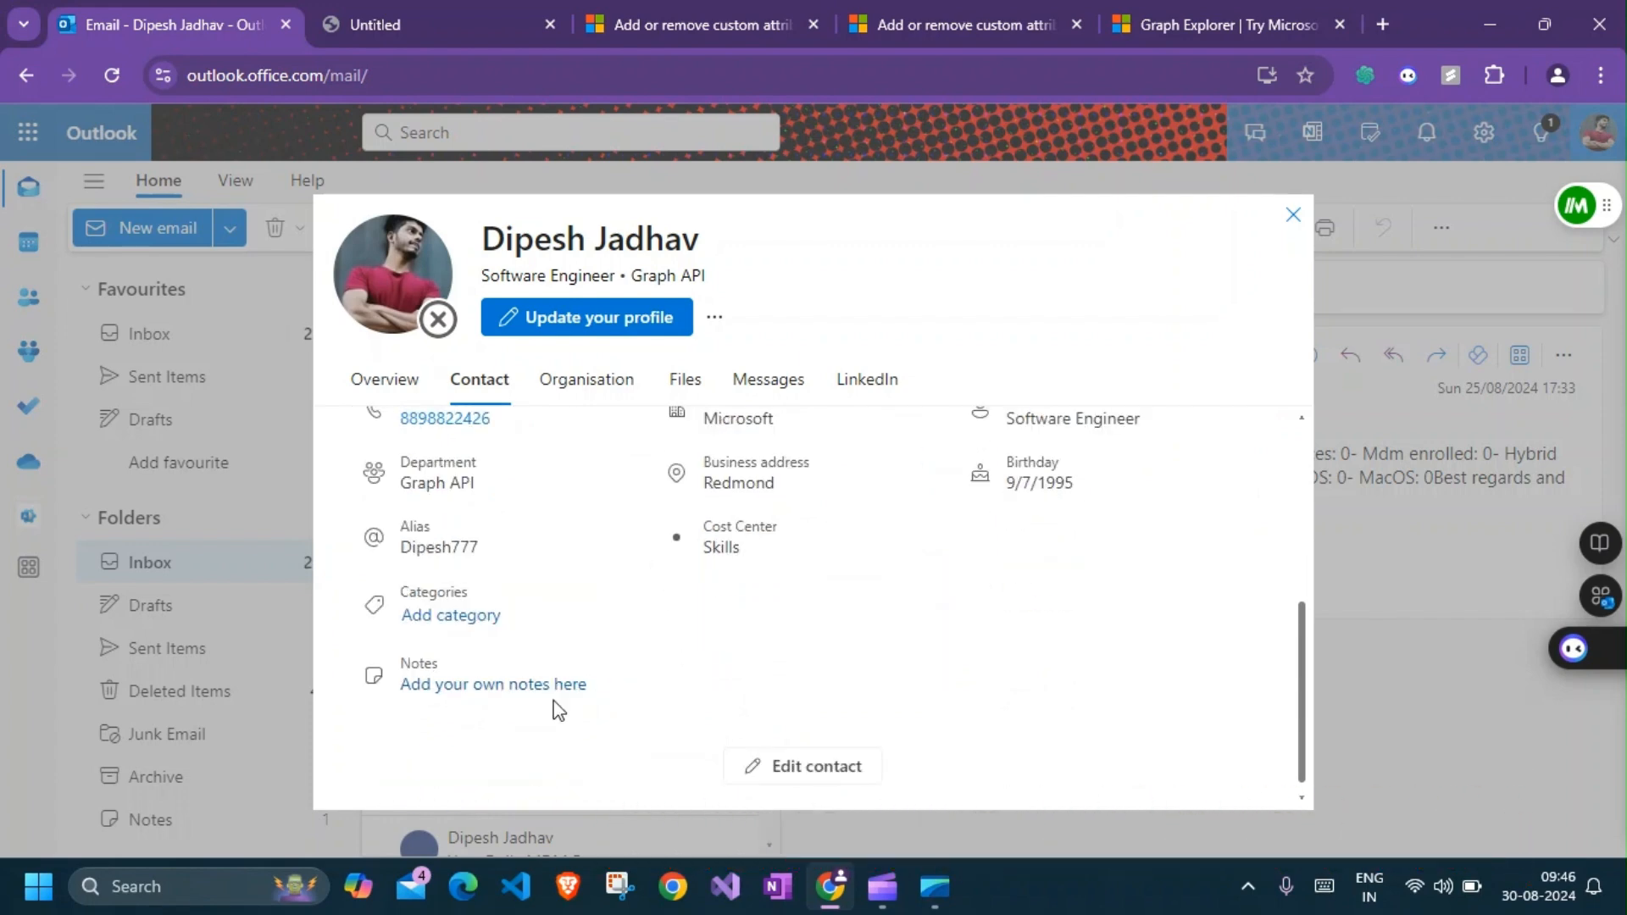
Reach the Learn article's POST example adding Cost center and its 201 response
left_click(695, 23)
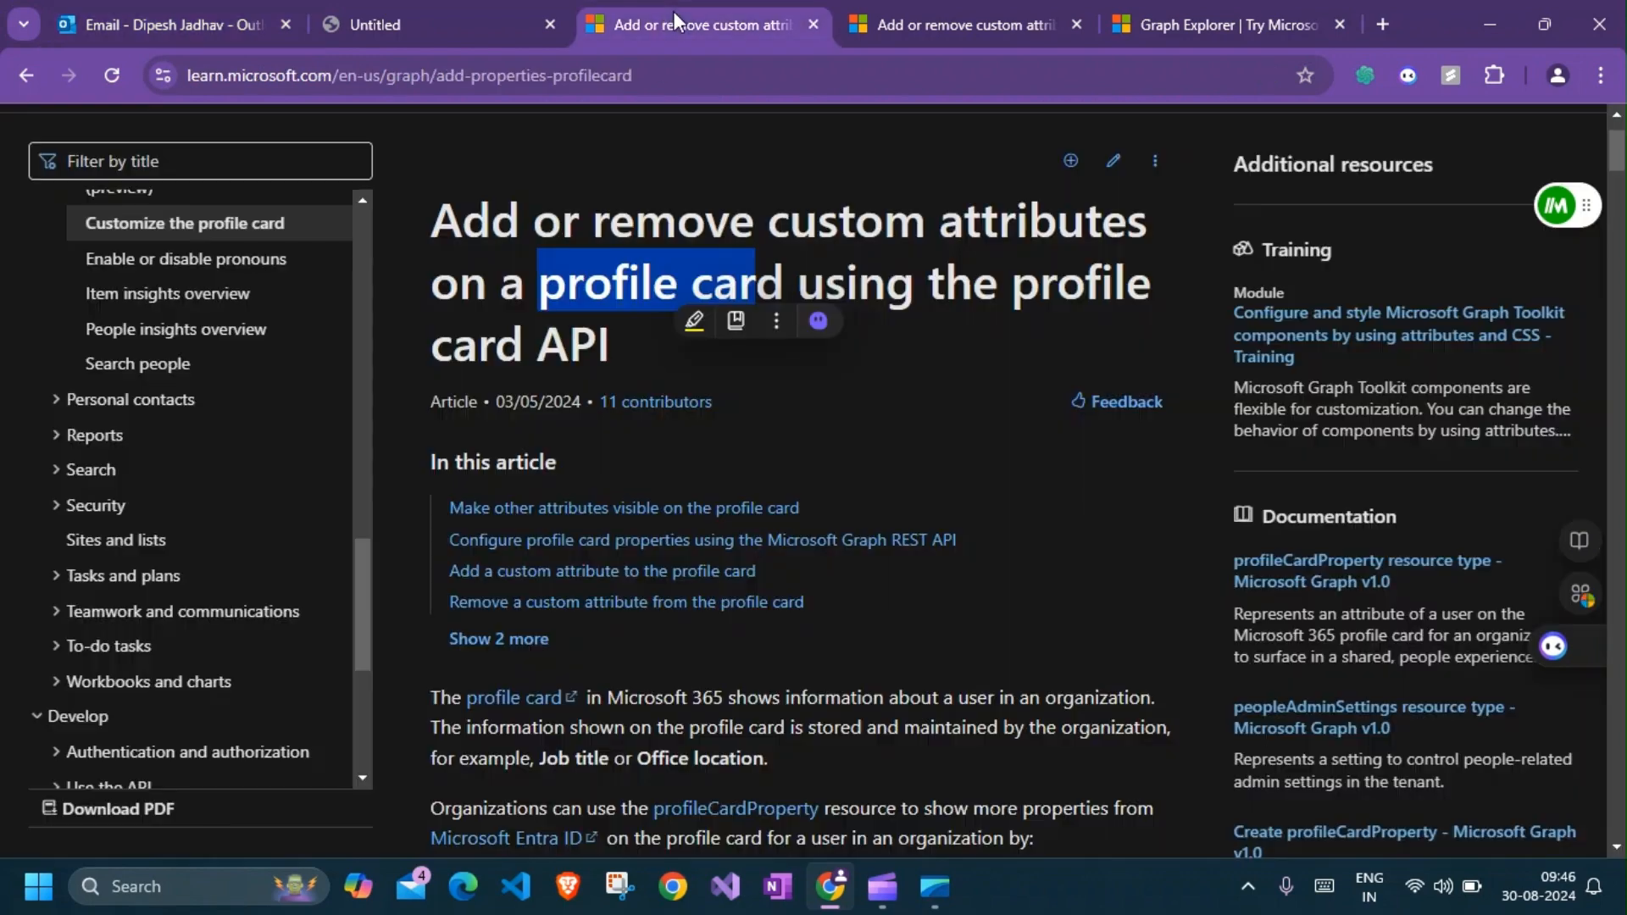
left_click(960, 23)
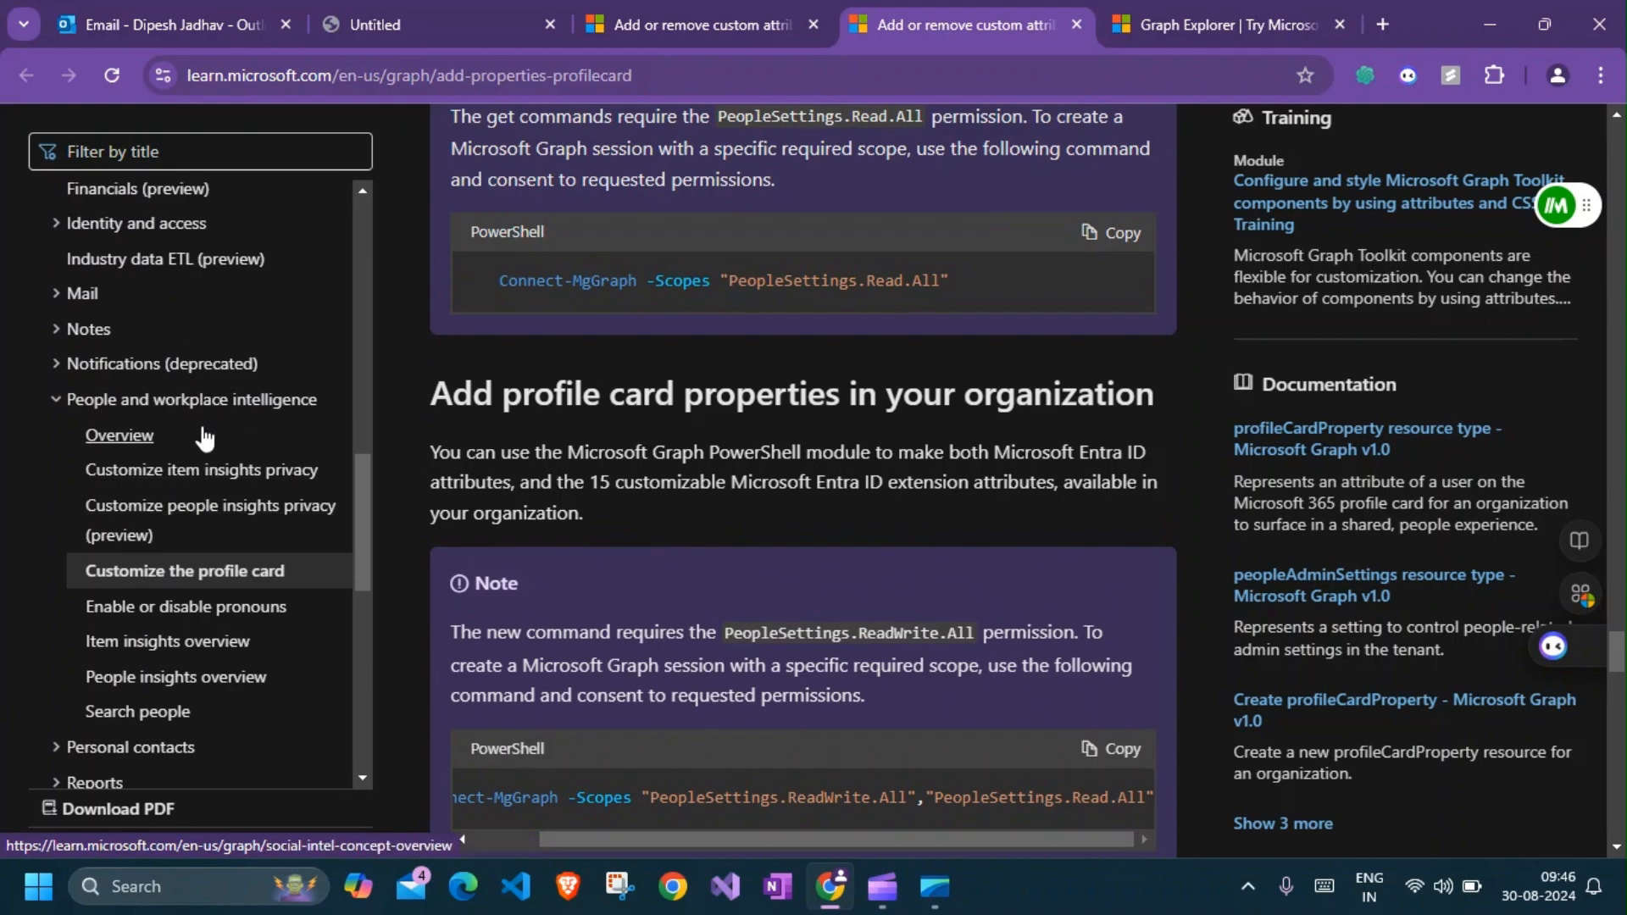
scroll("down", 3)
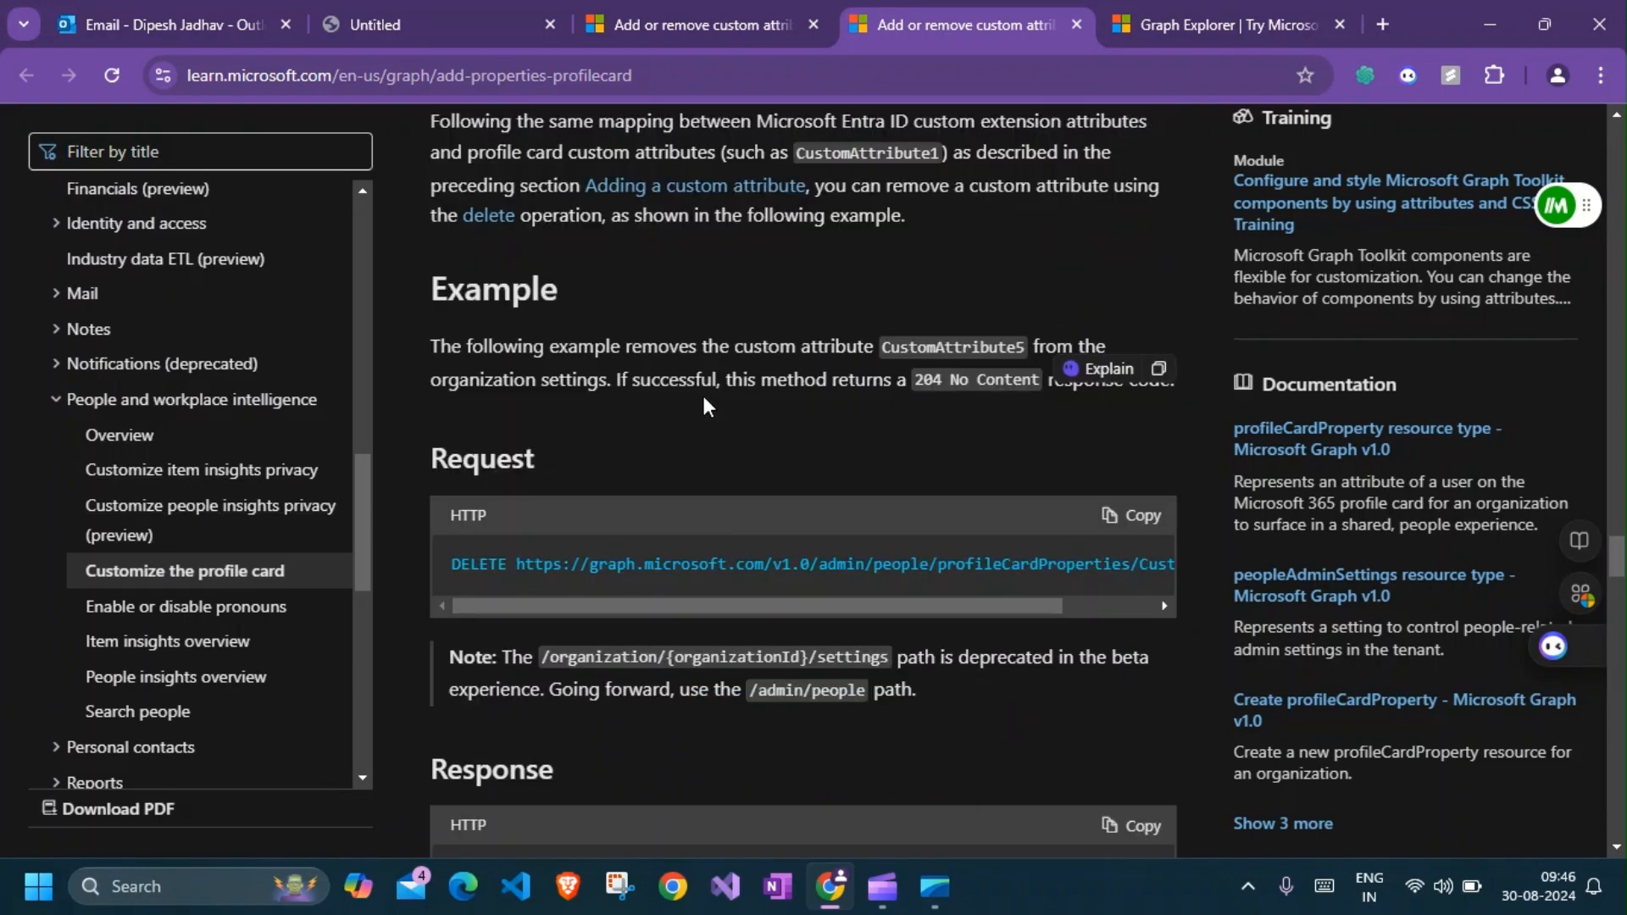
scroll("down", 3)
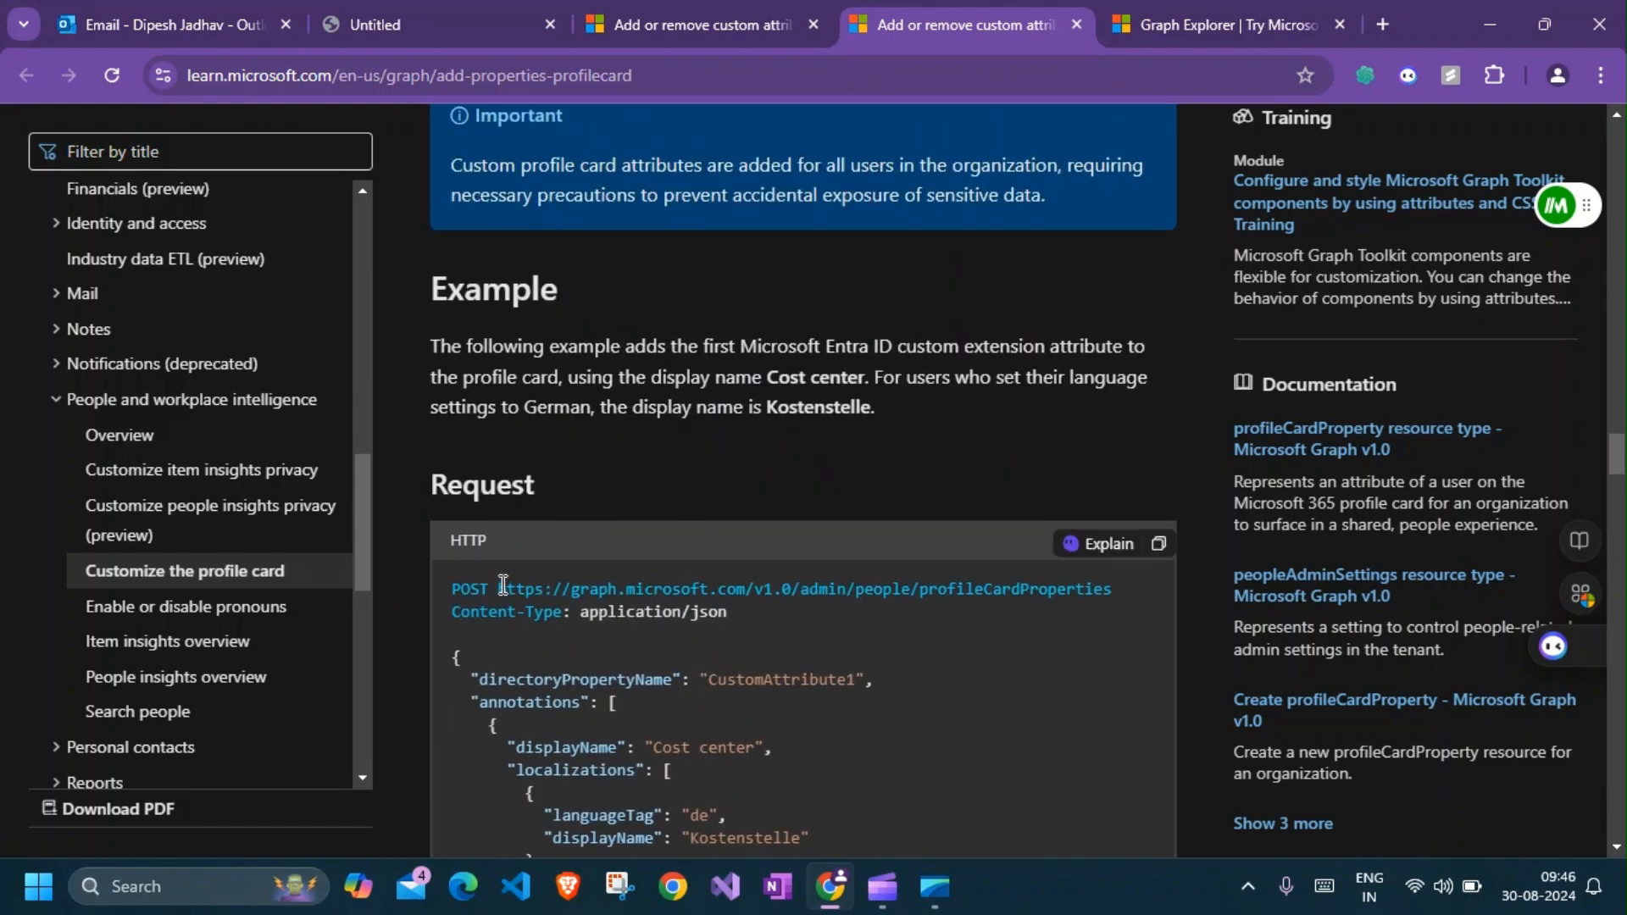
scroll("down", 3)
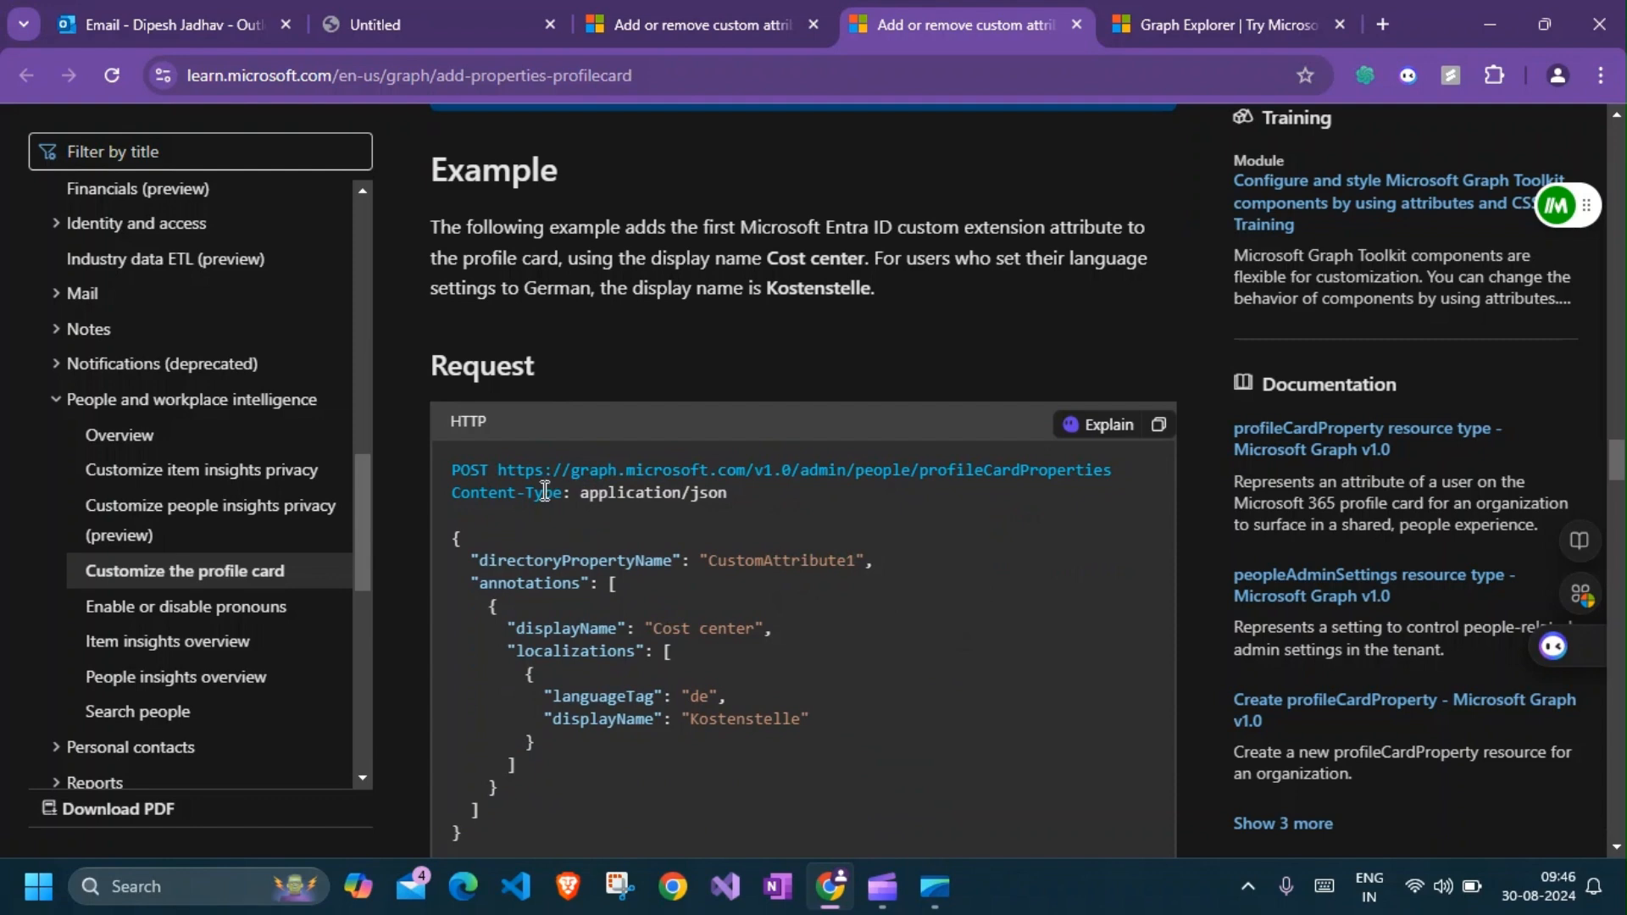
mouse_move(607, 548)
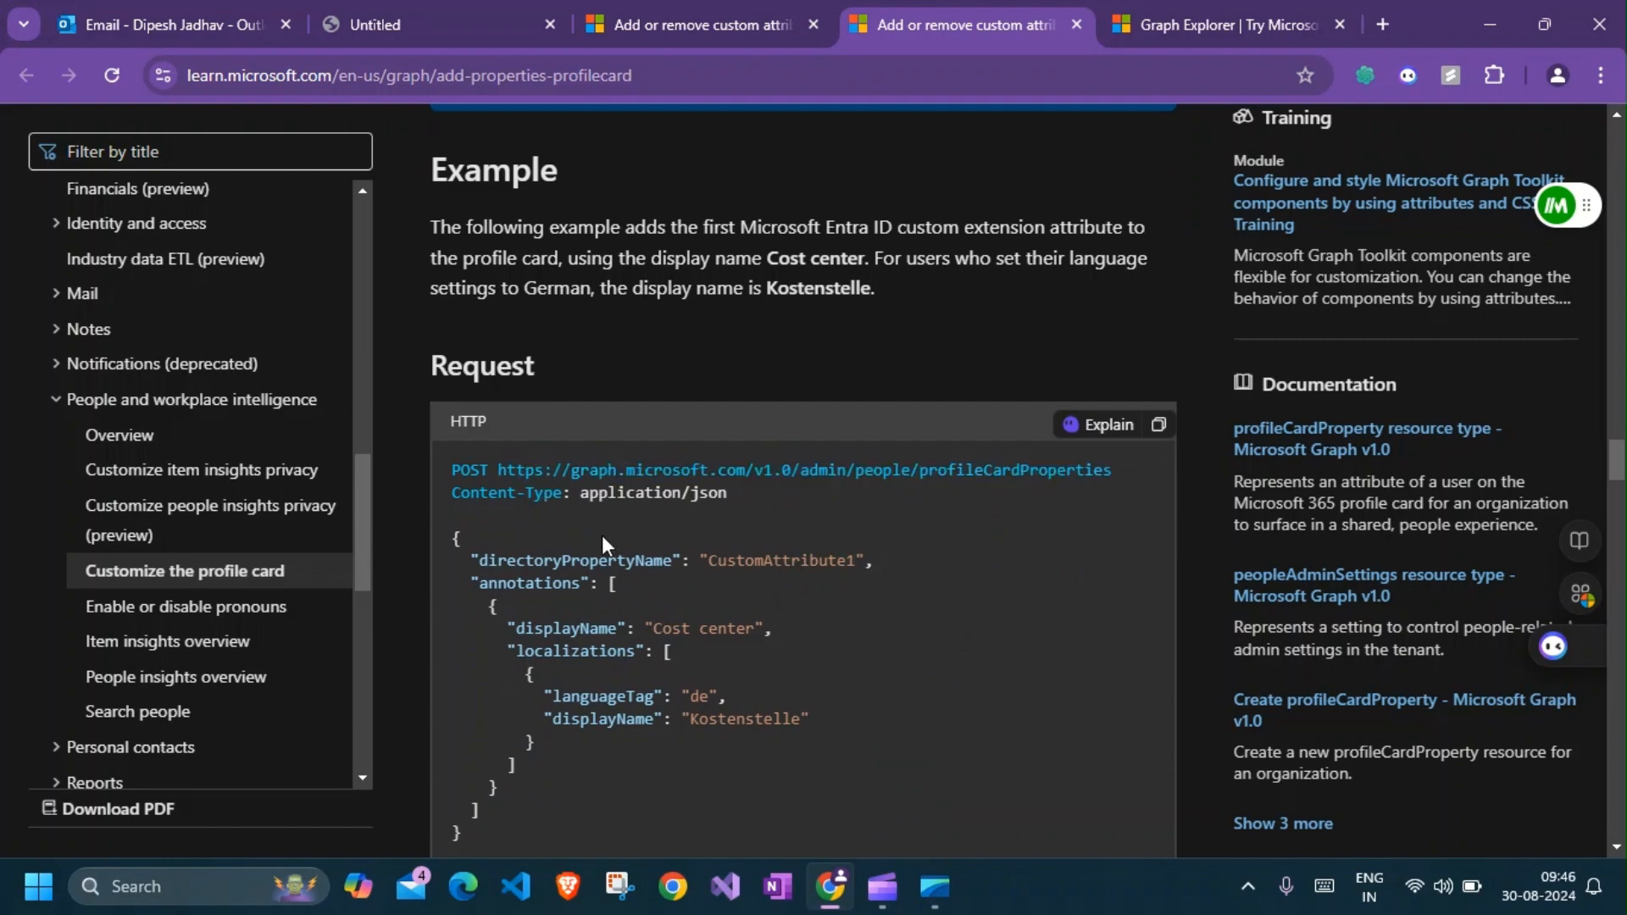
scroll("down", 3)
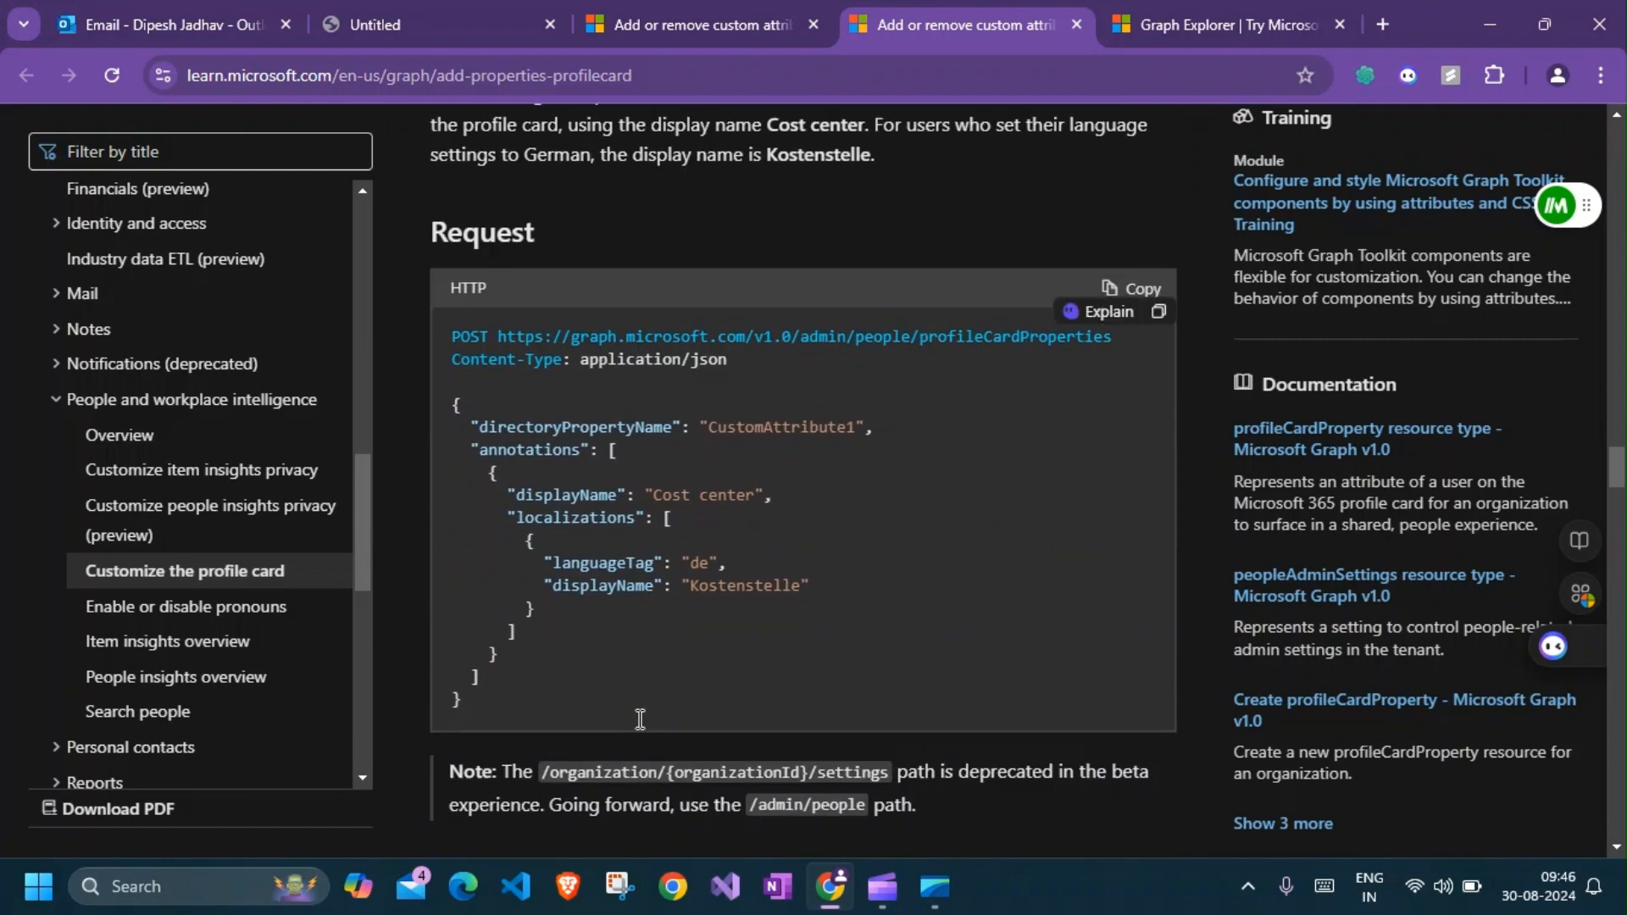
scroll("down", 3)
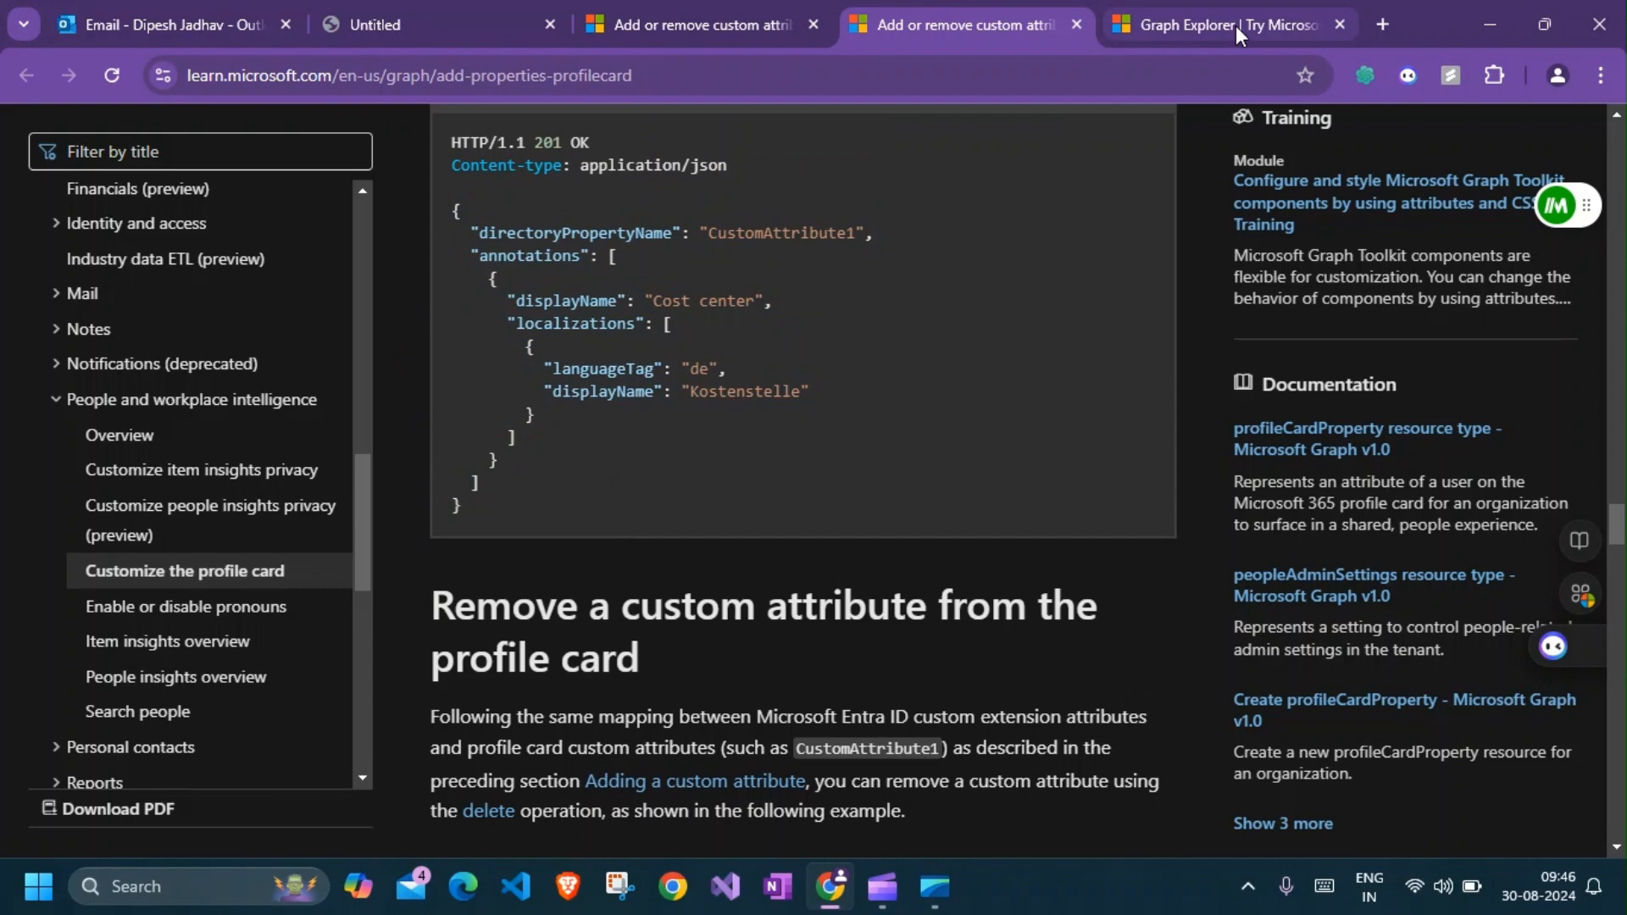
Show the Graph Explorer POST to profileCardProperties with Alias selected in the request body
left_click(1224, 24)
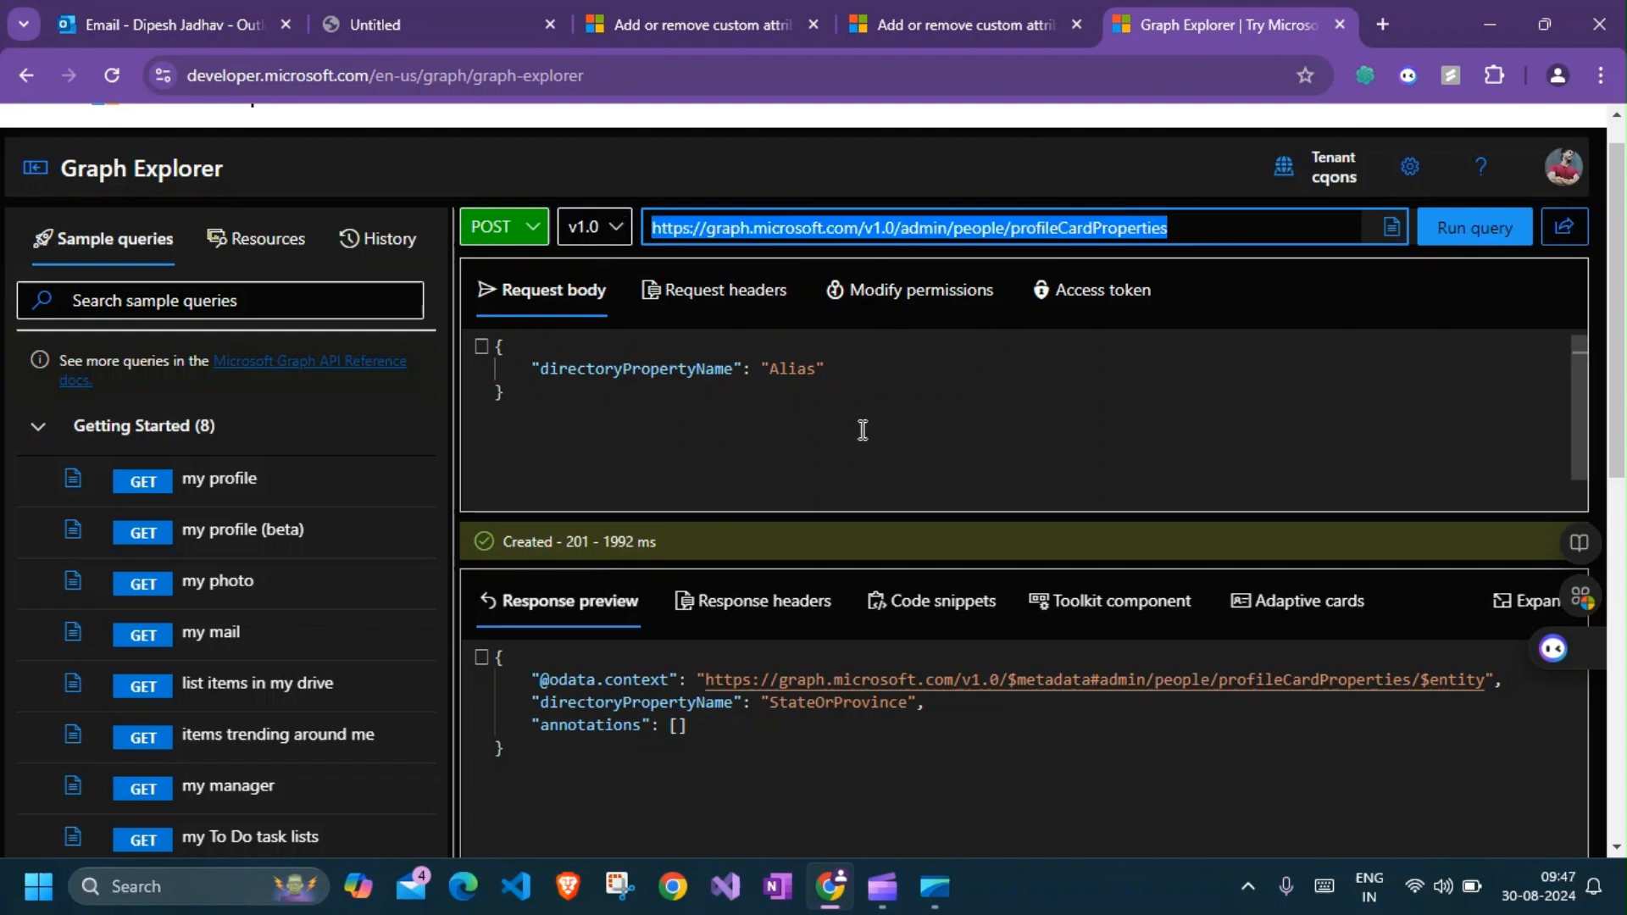
double_click(1100, 227)
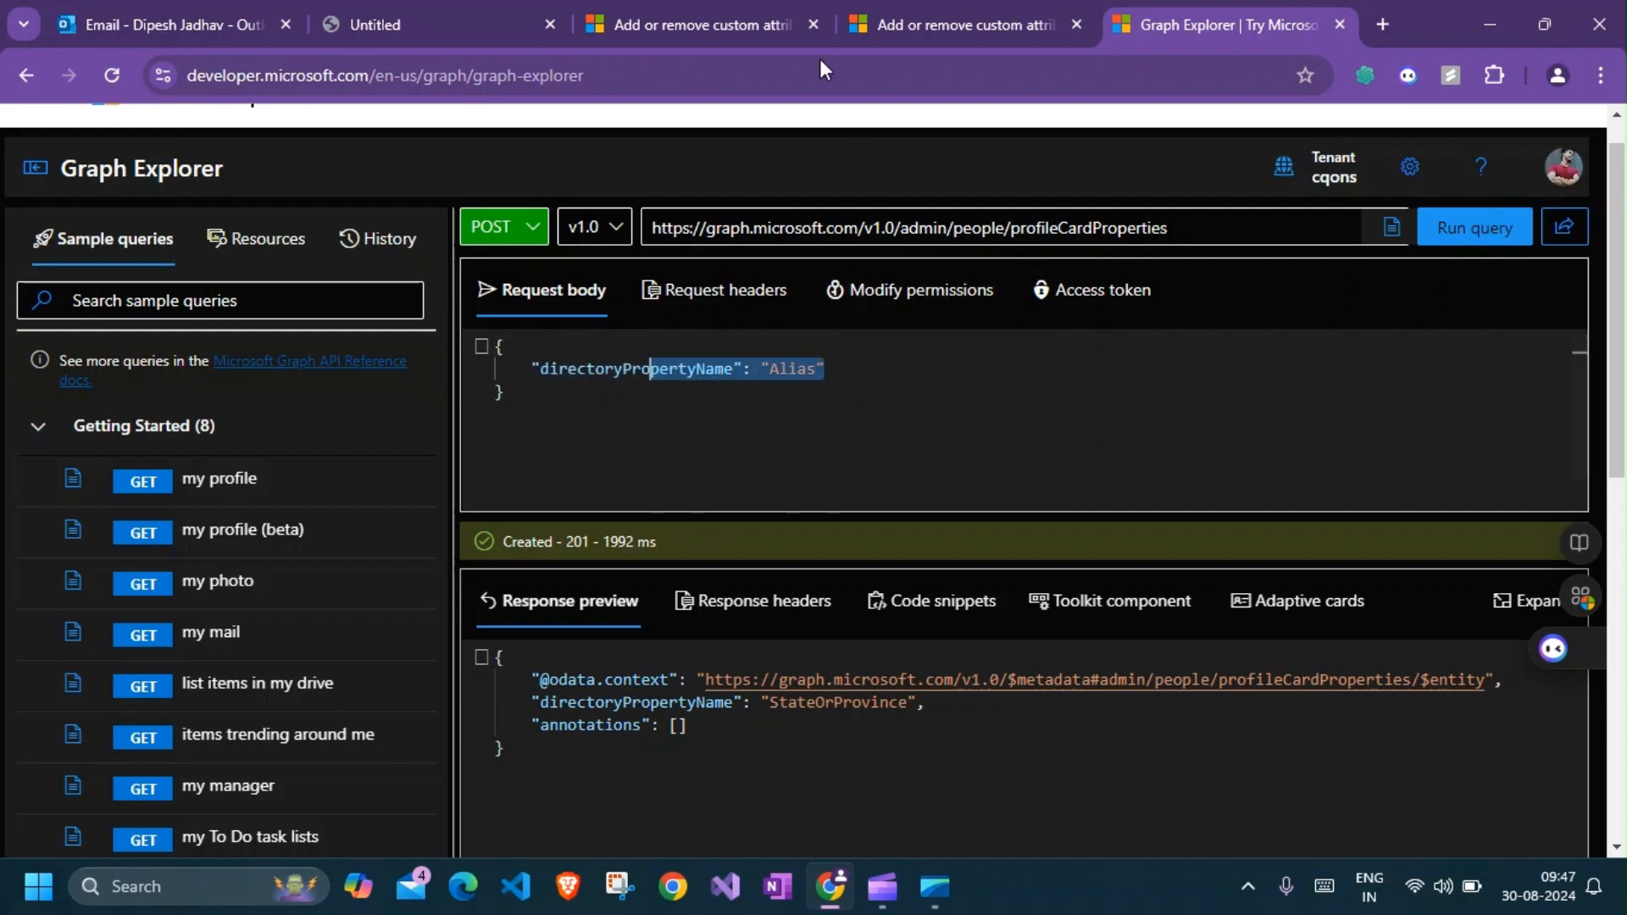
Locate the Connect-MgGraph snippet and select the PeopleSettings.ReadWrite.All scope it requires
left_click(696, 24)
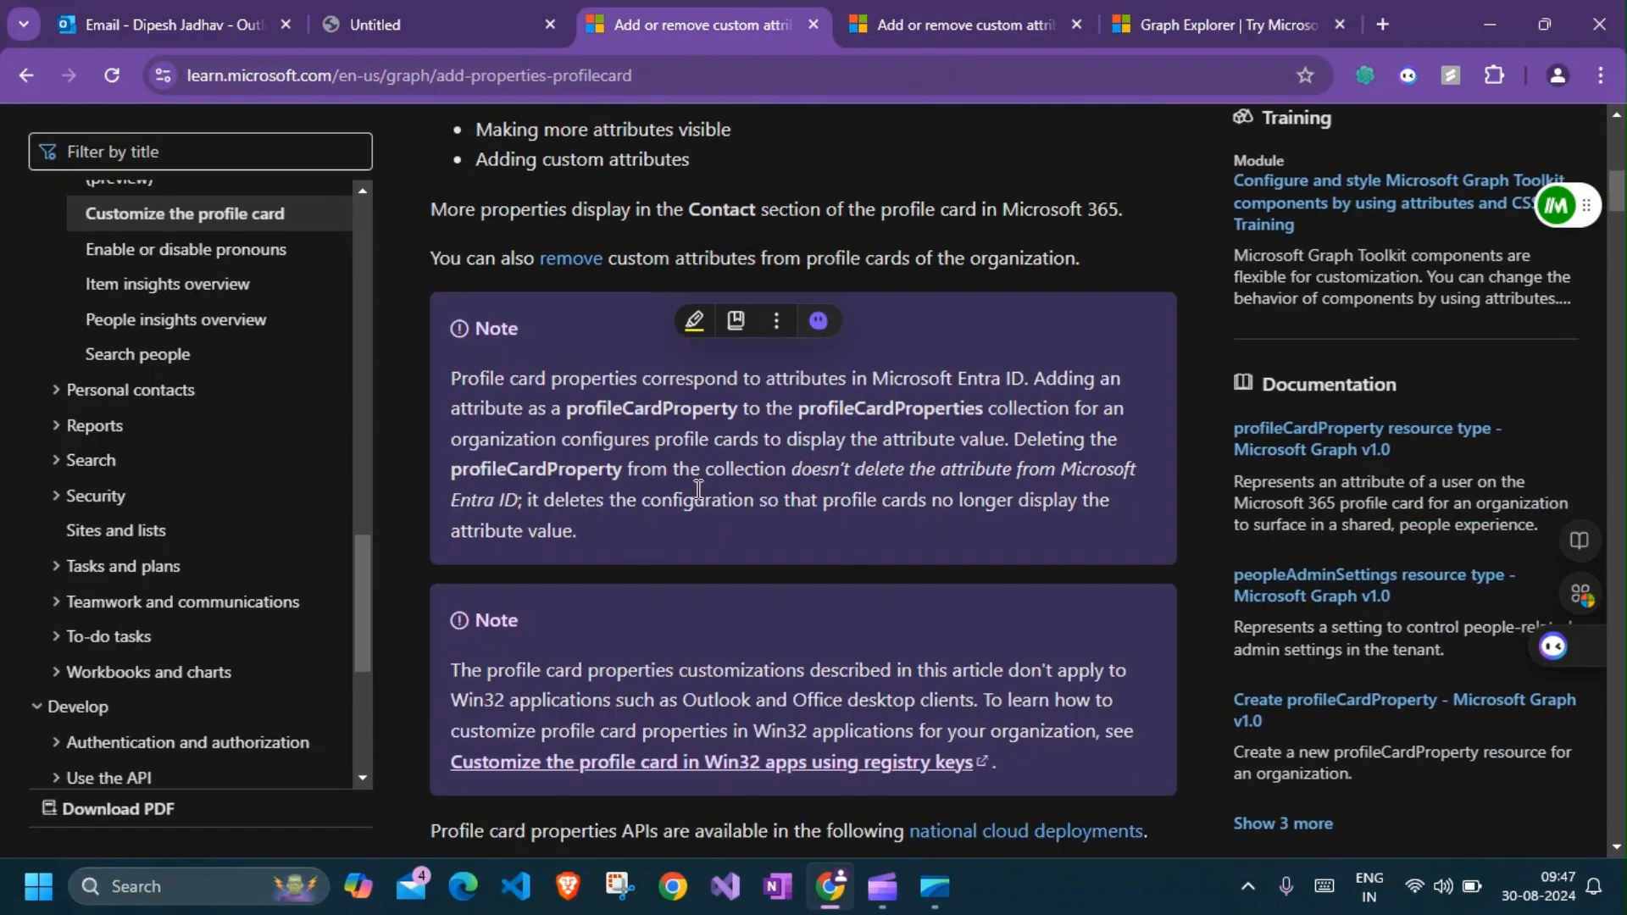
scroll("down", 3)
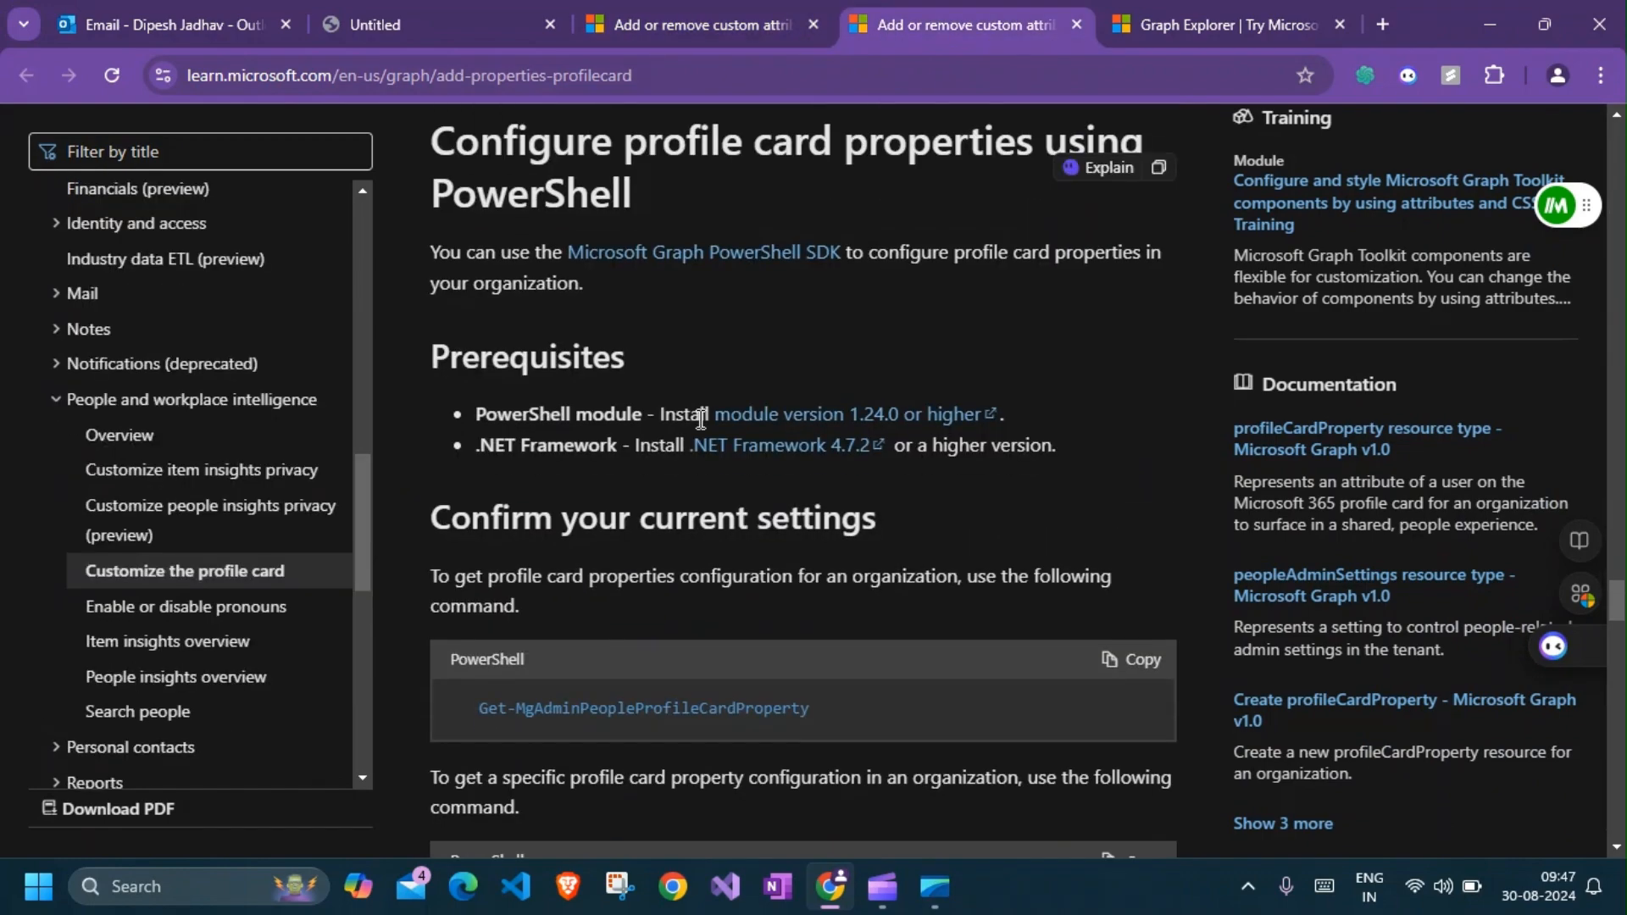
scroll("down", 3)
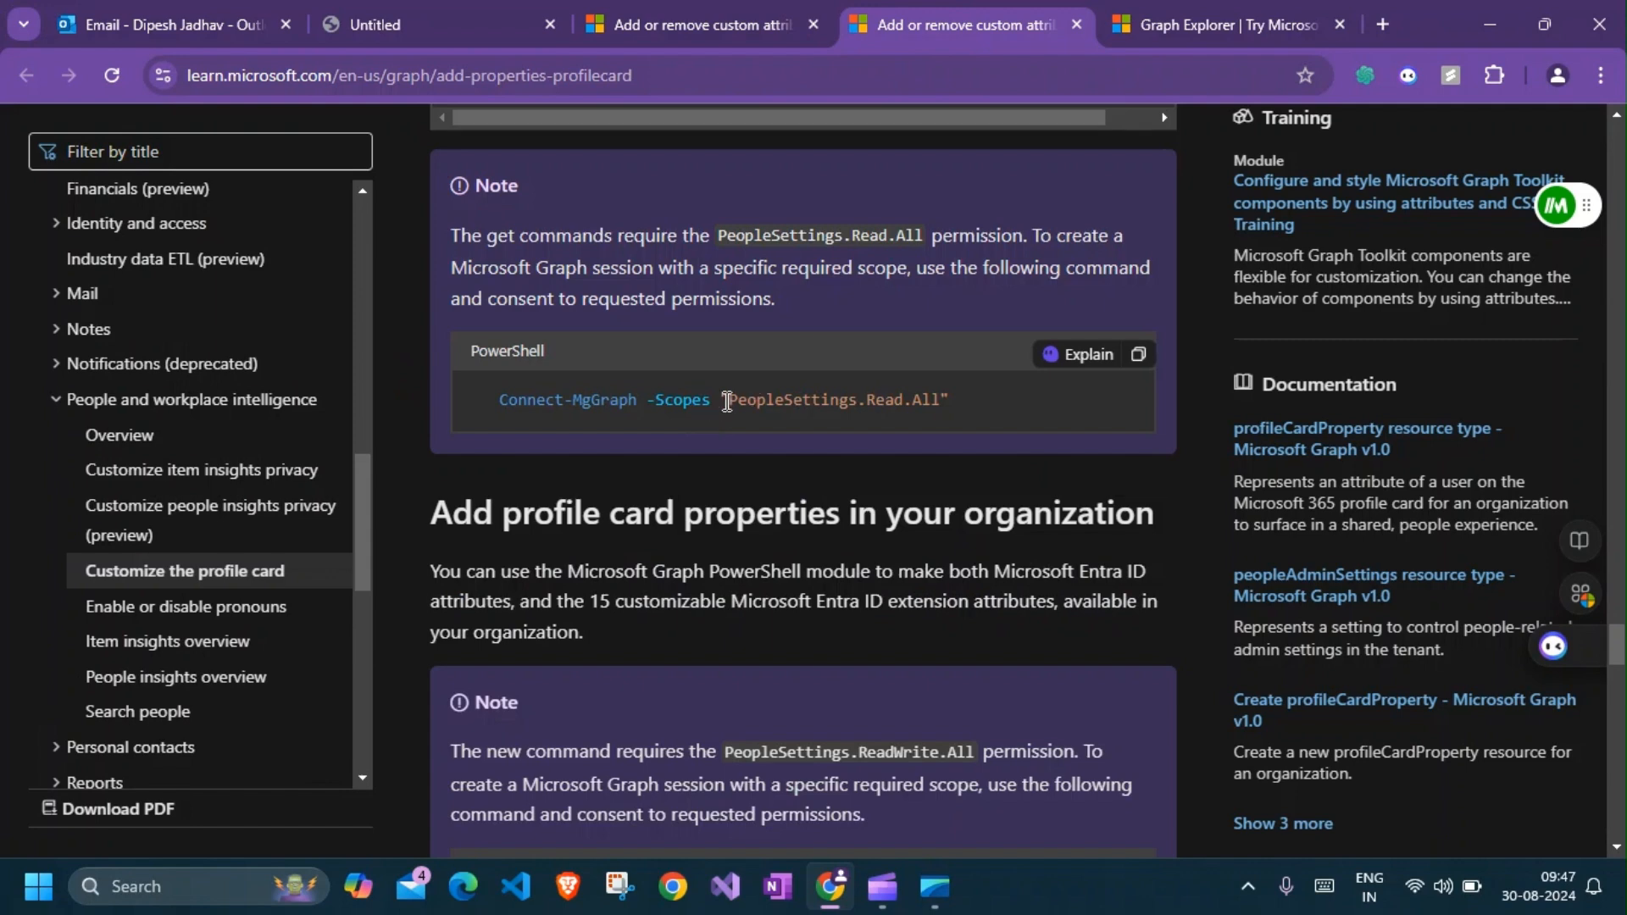
left_click_drag(727, 400, 946, 400)
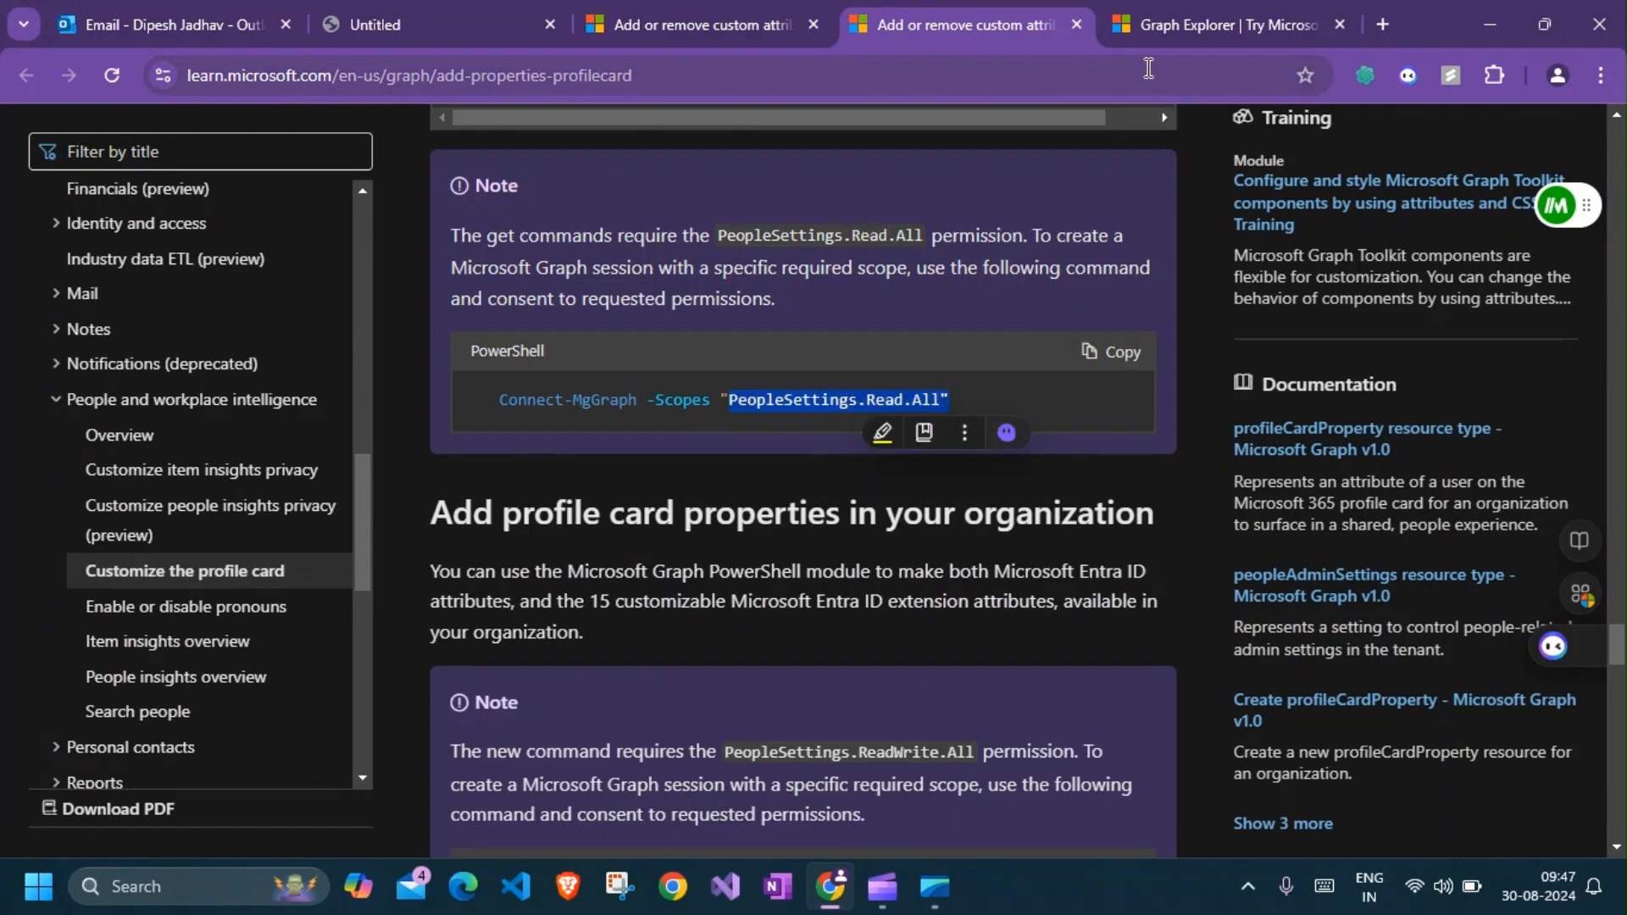
scroll("down", 3)
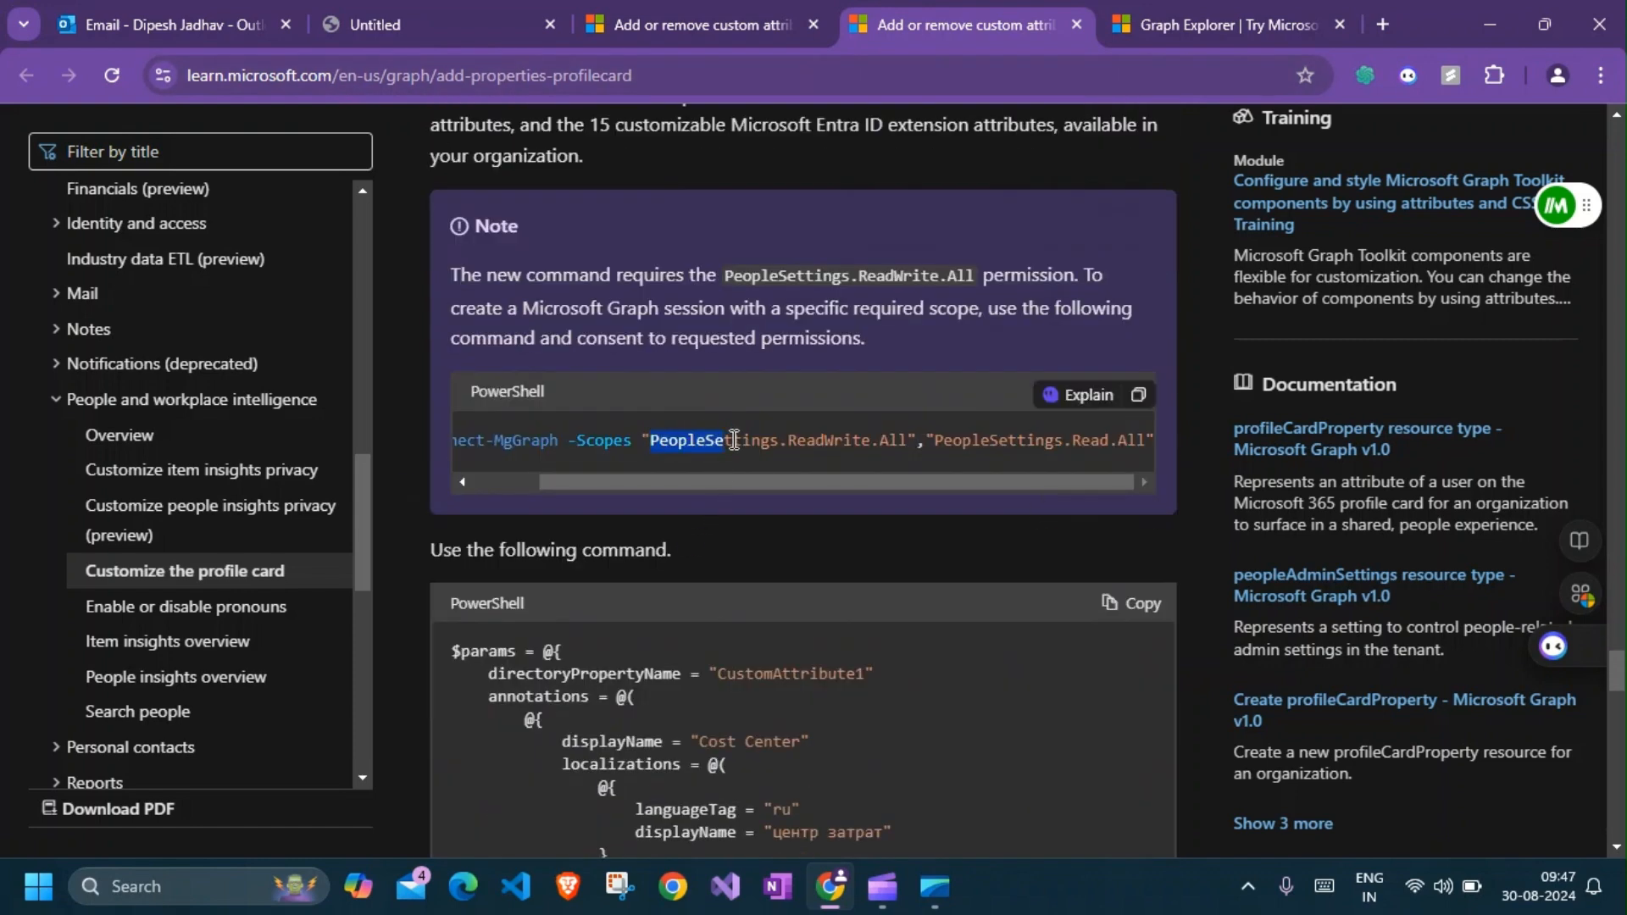
left_click_drag(685, 440, 899, 441)
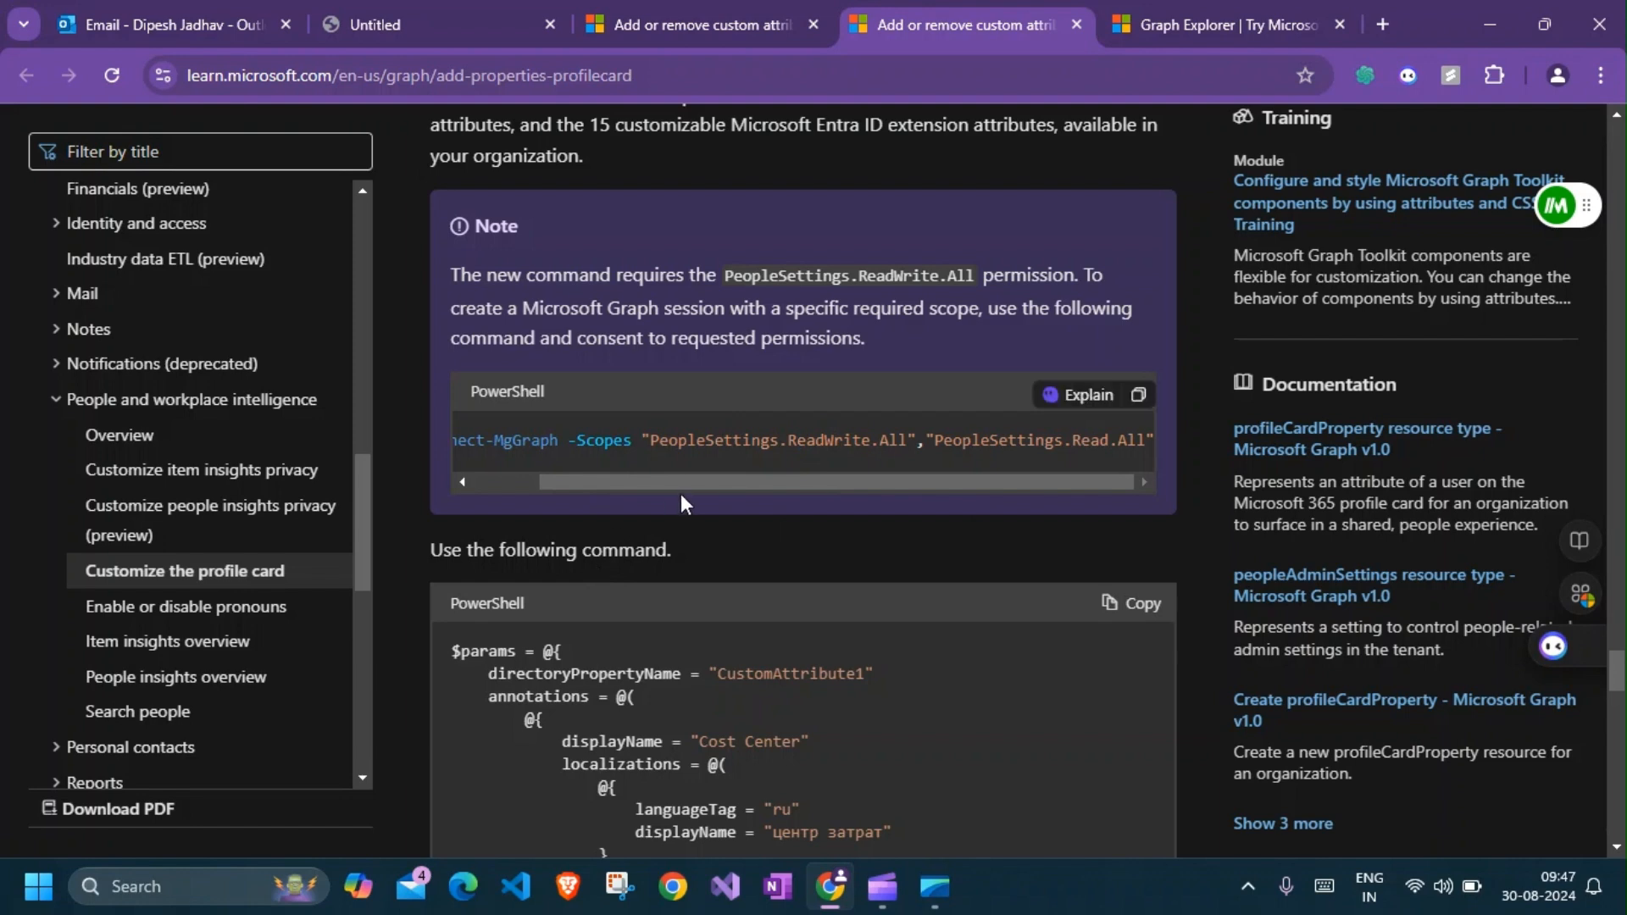
double_click(663, 440)
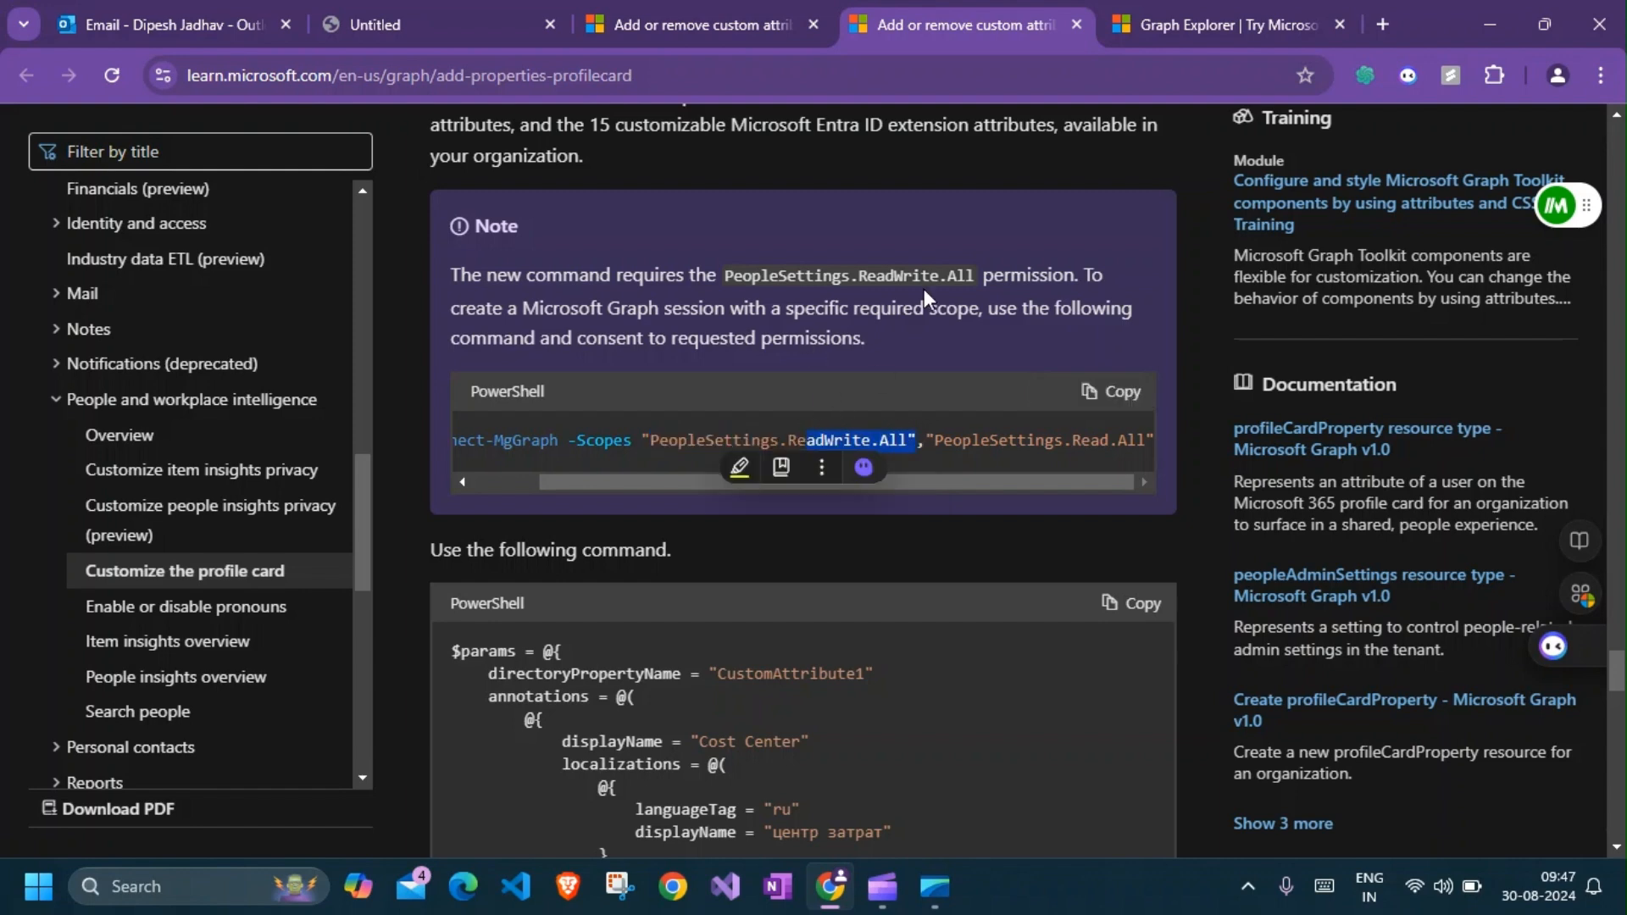
Run the Alias POST to profileCardProperties again, getting 409 Conflict for the existing entry
left_click(1219, 23)
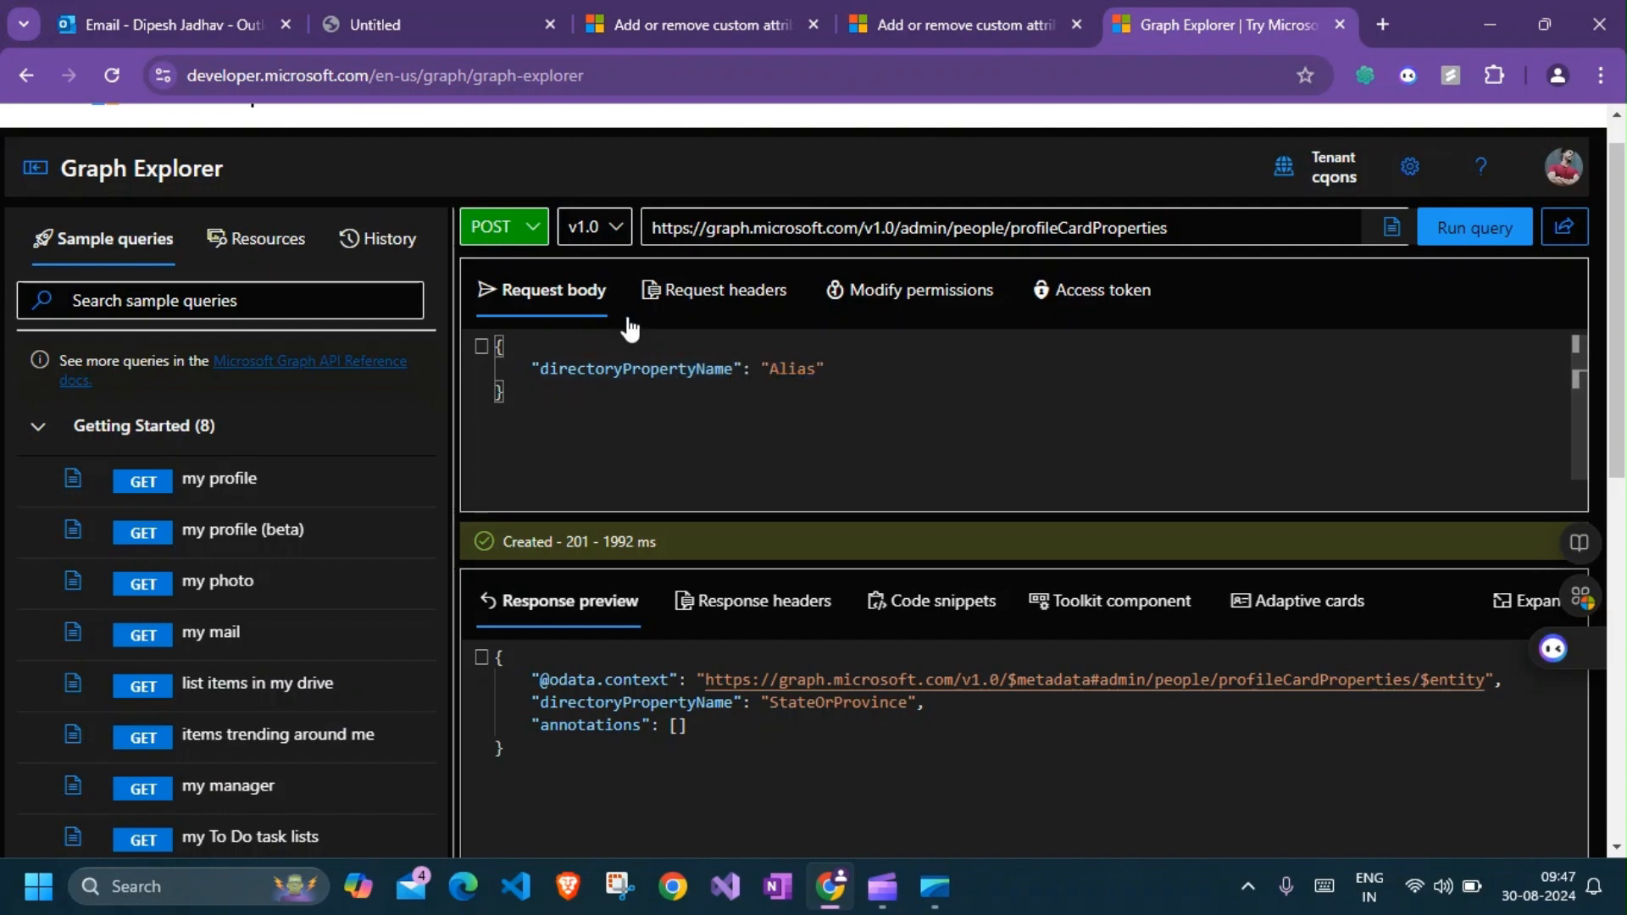
mouse_move(498, 256)
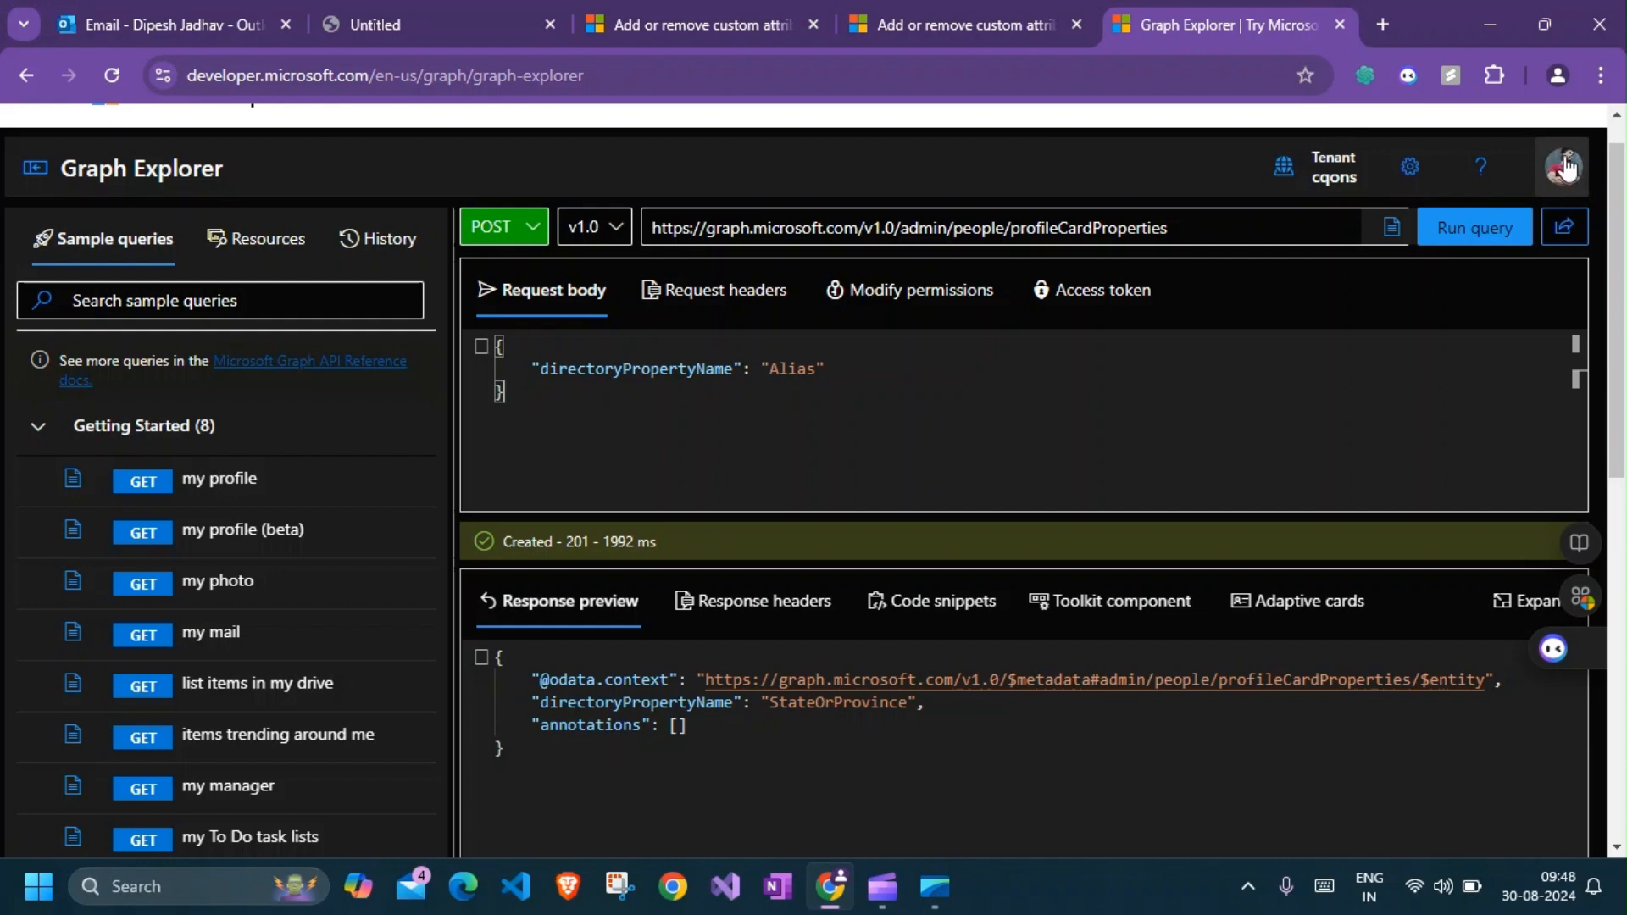
left_click(727, 227)
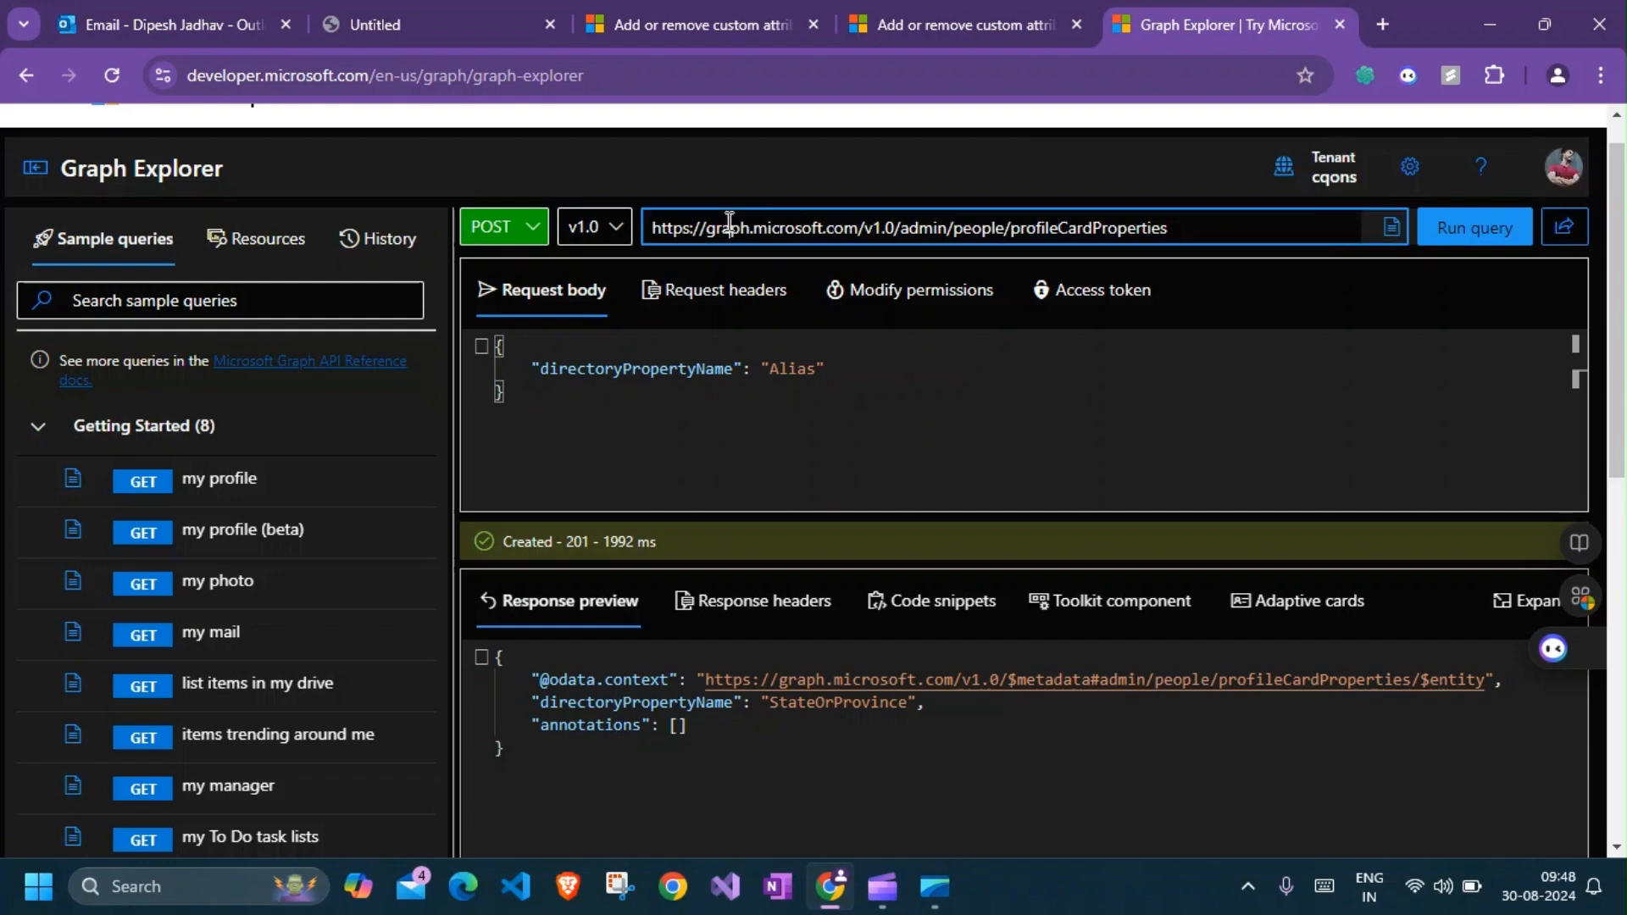
double_click(1105, 228)
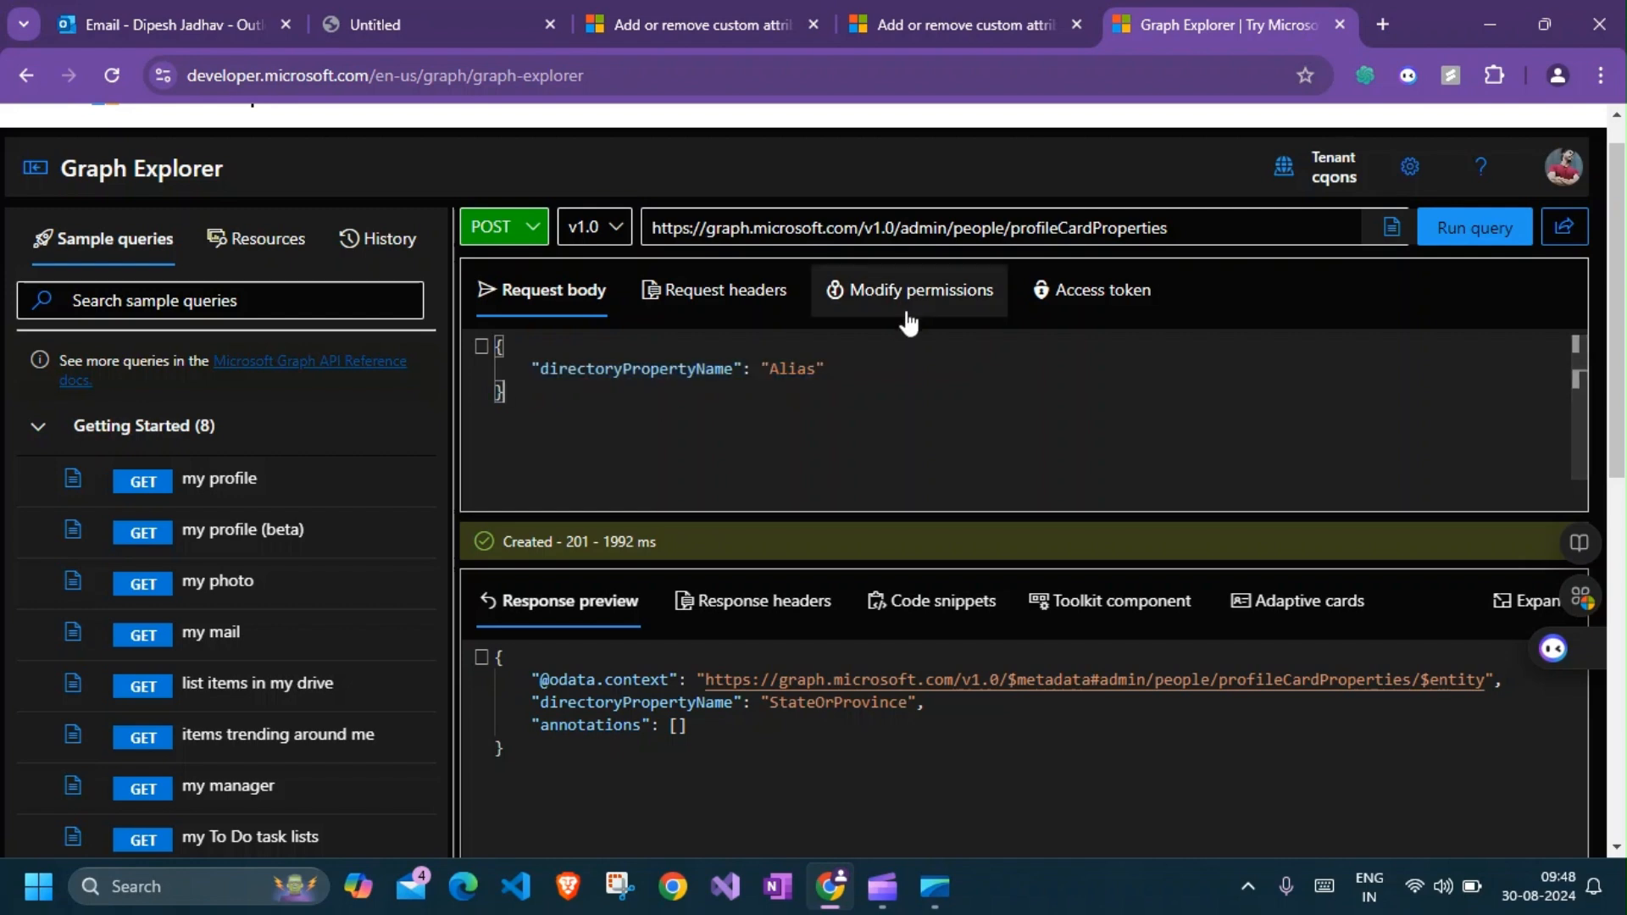
left_click(1473, 225)
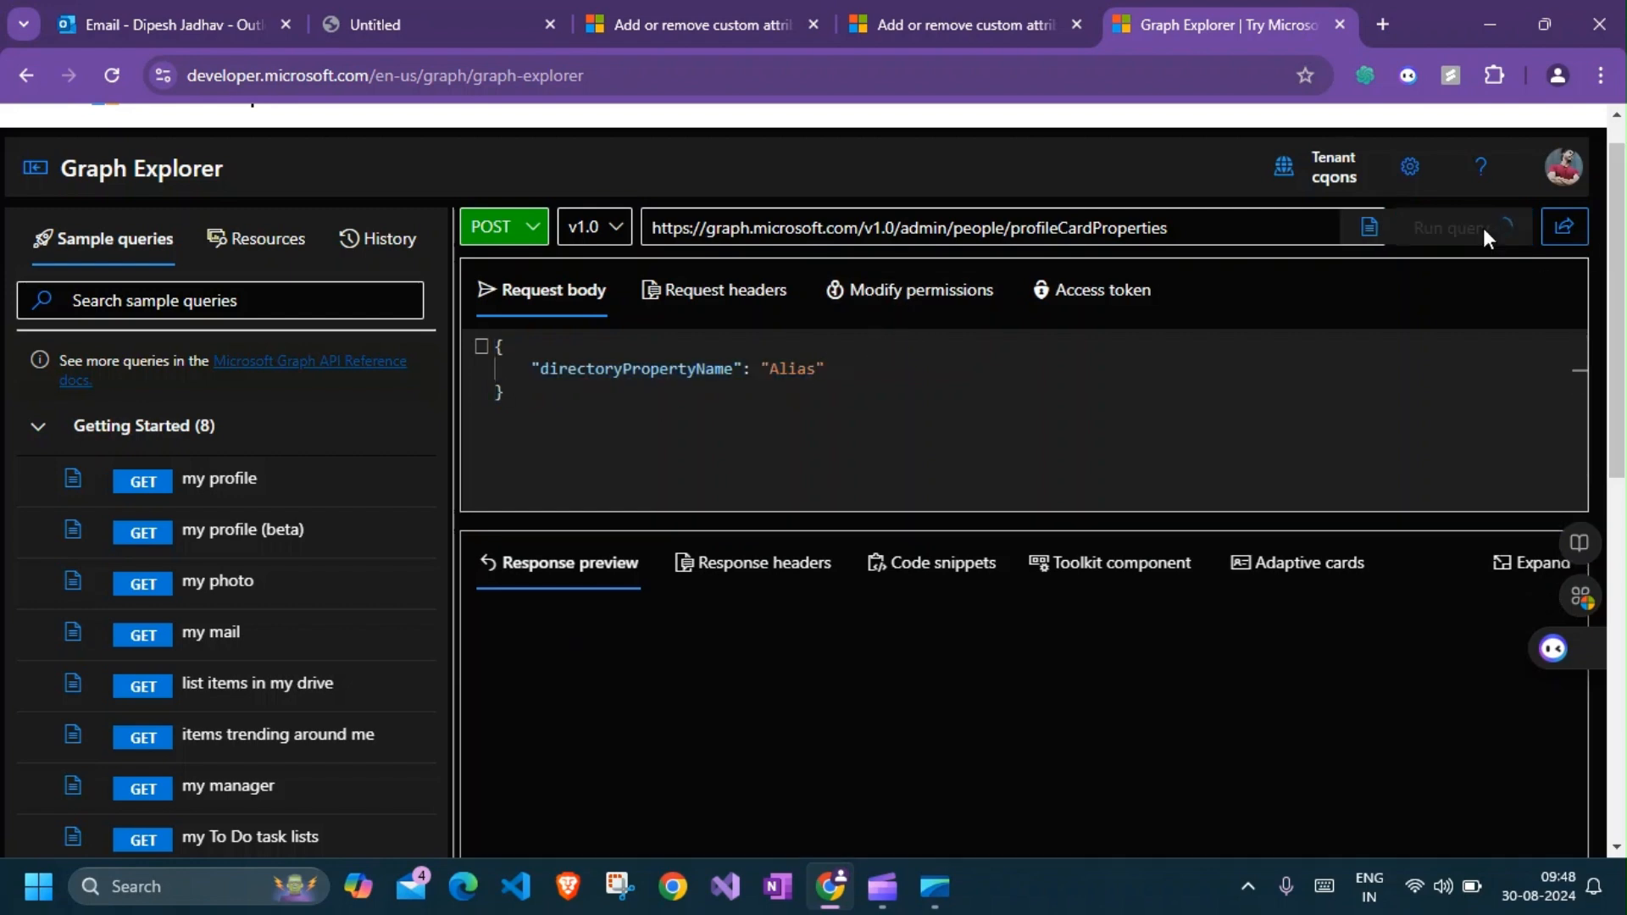
left_click(1473, 226)
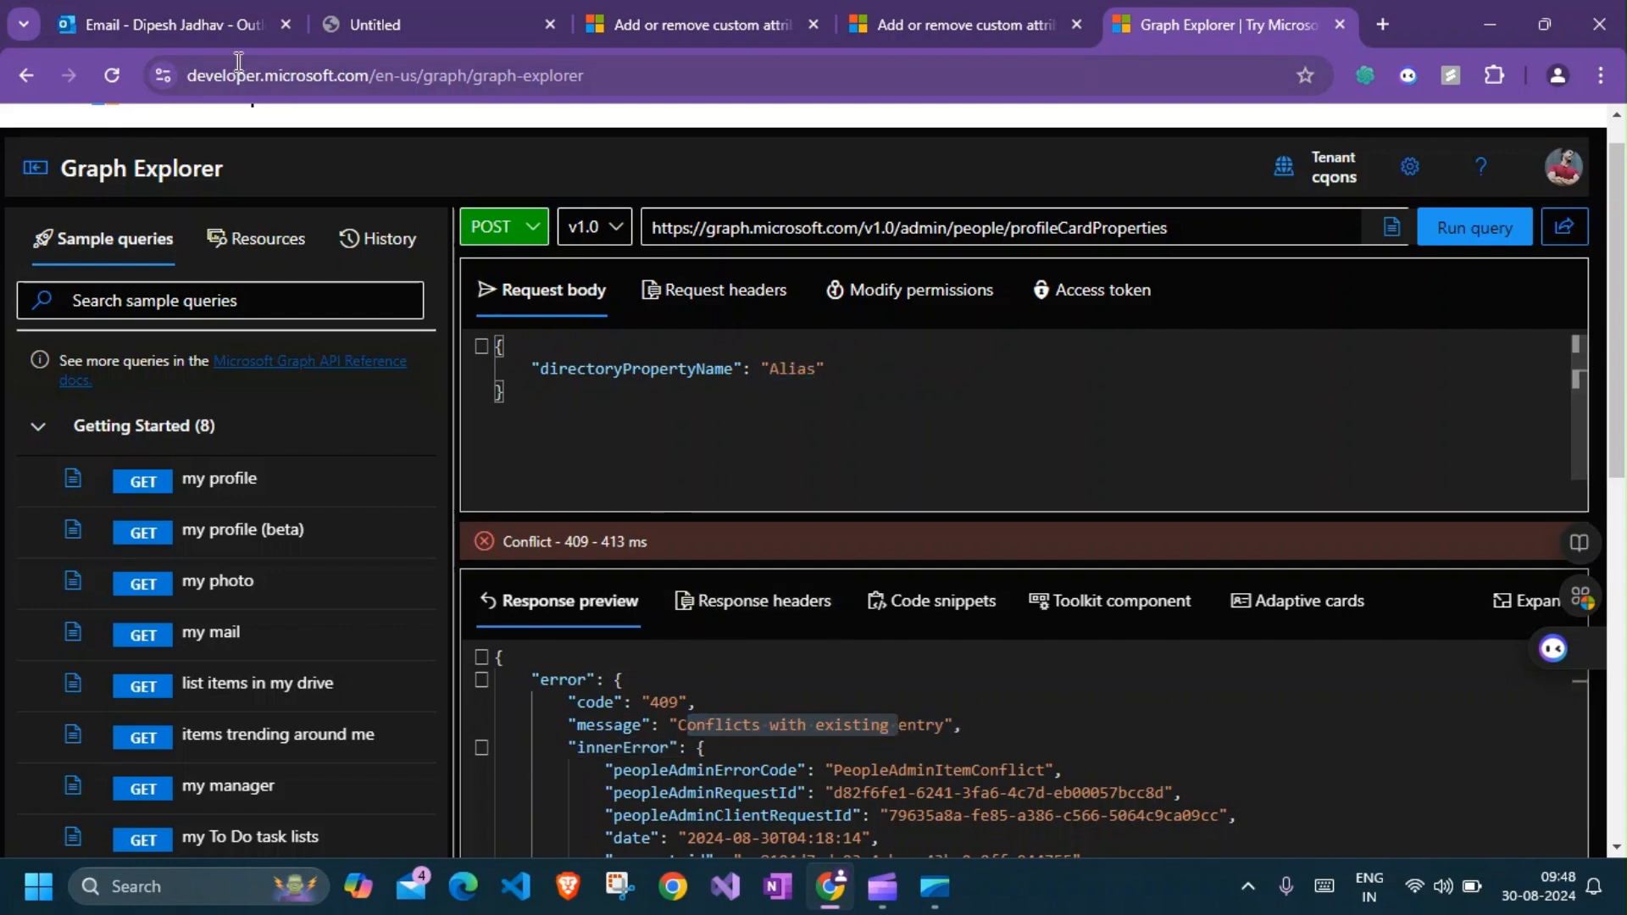
Confirm Alias shows on the Outlook profile card, then return to the Learn attribute table
left_click(166, 24)
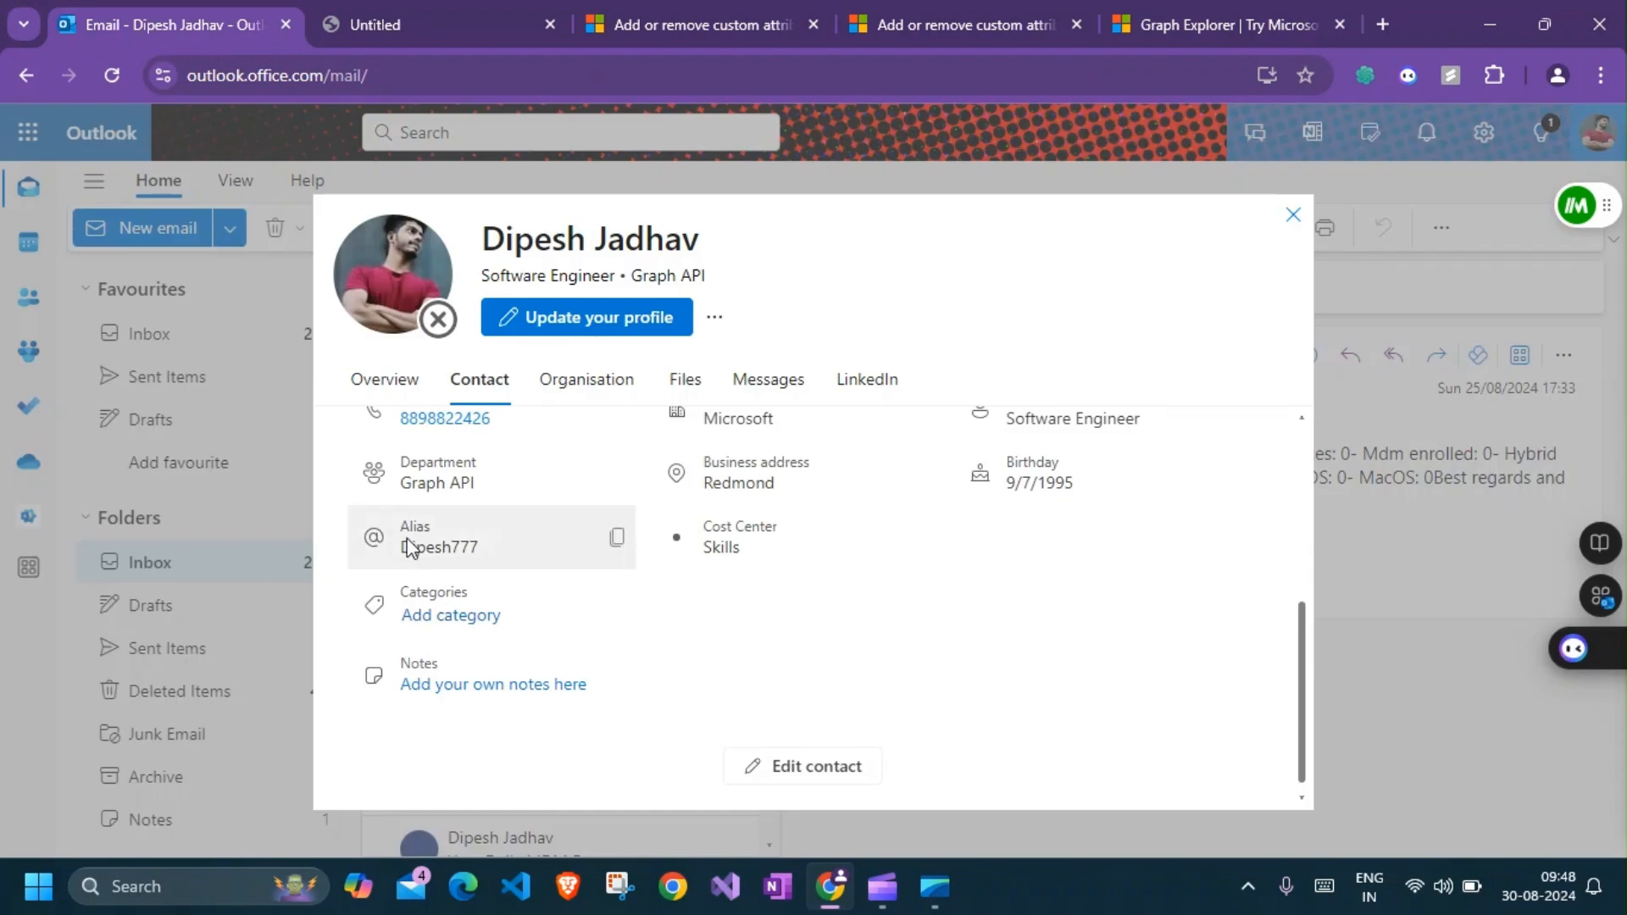
double_click(456, 548)
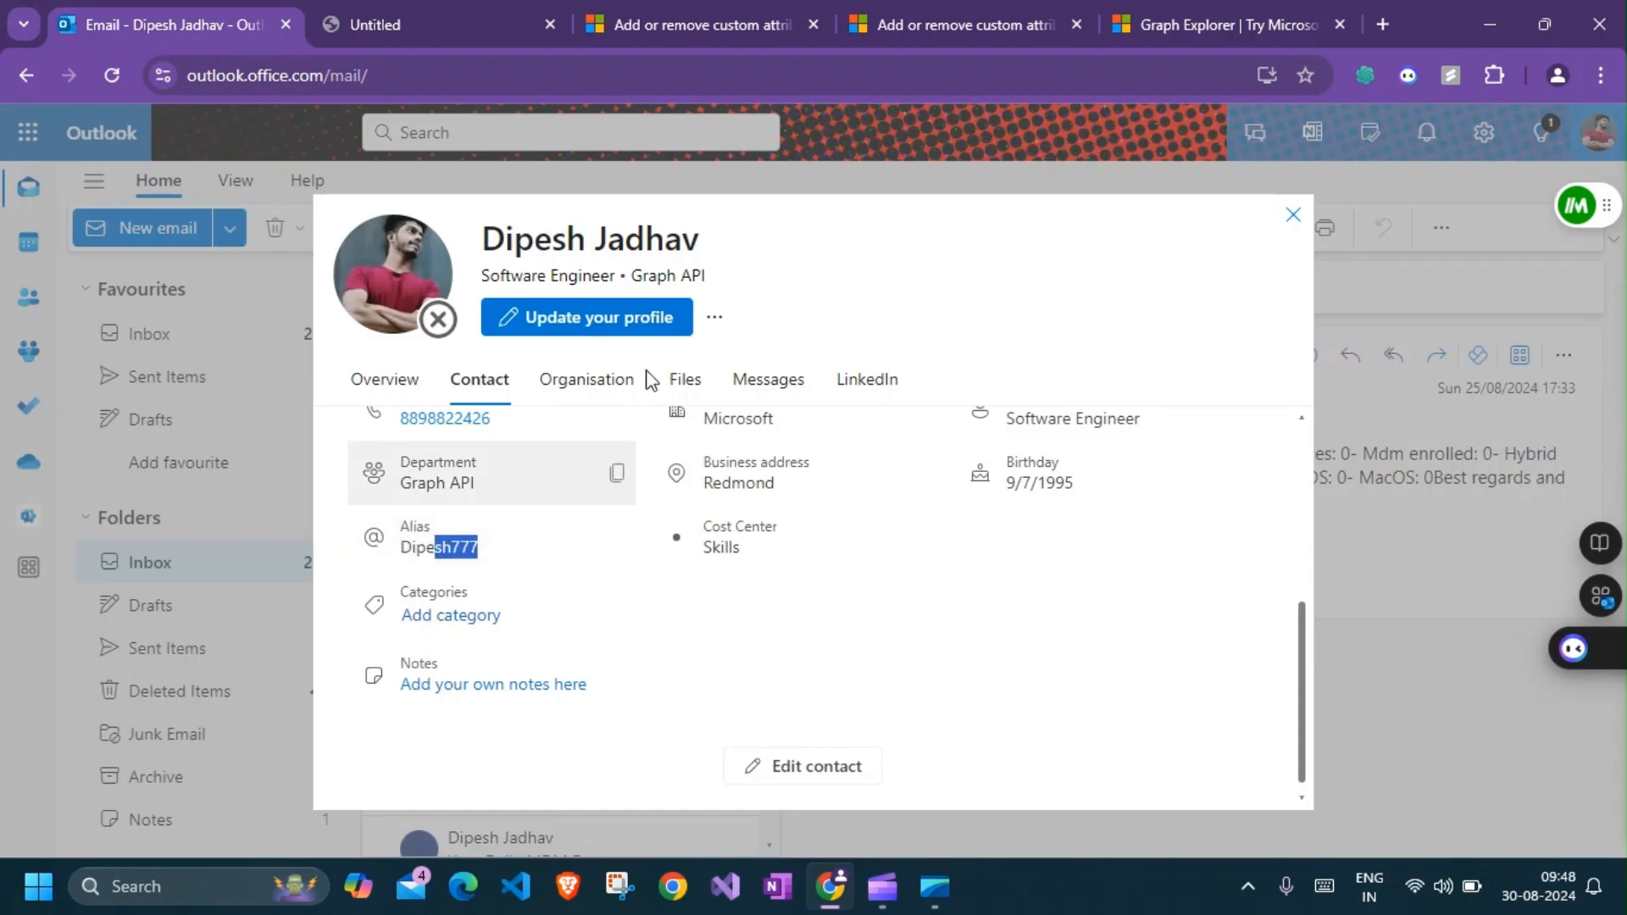
left_click(700, 23)
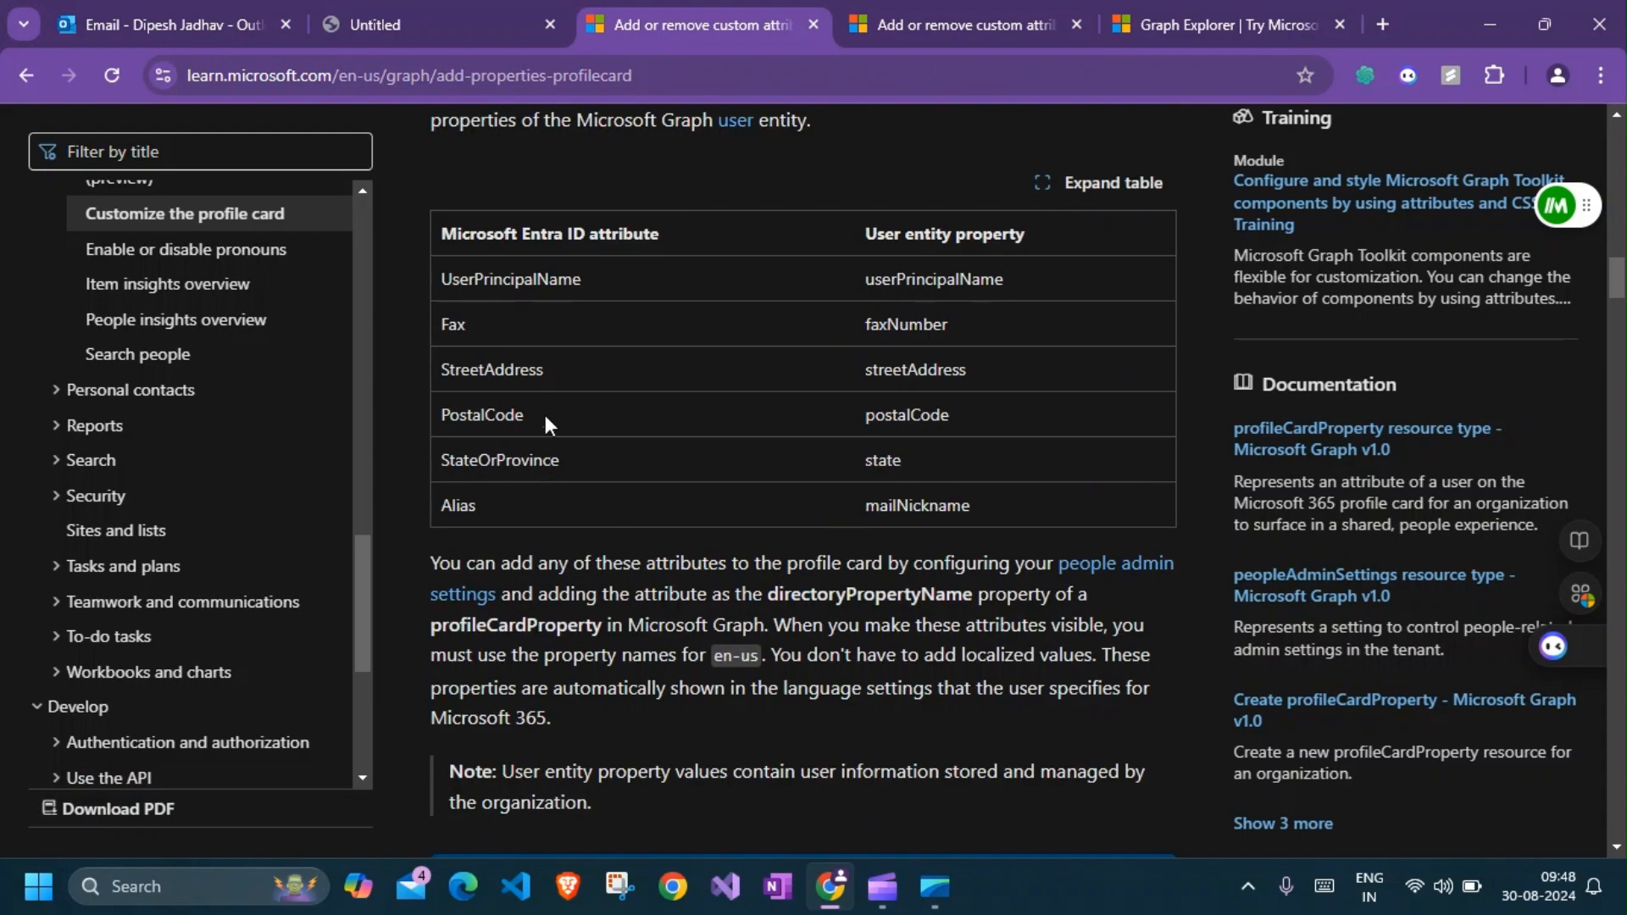
Copy Fax from the table, POST it as directoryPropertyName for 201 Created, then view the Outlook card
double_click(453, 323)
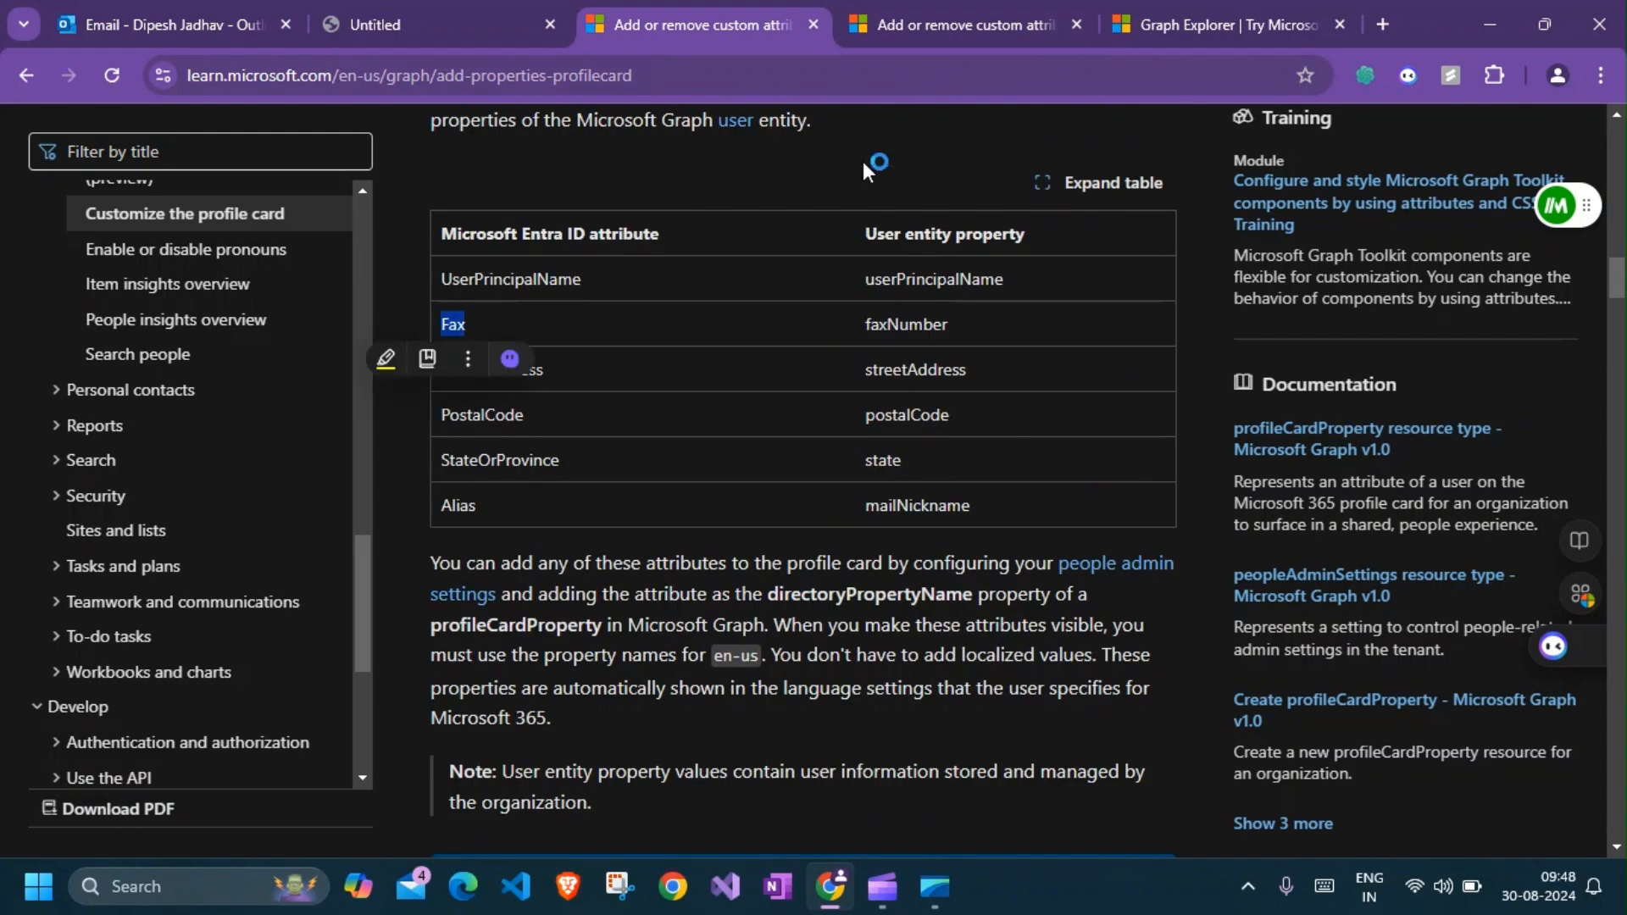
left_click(1224, 23)
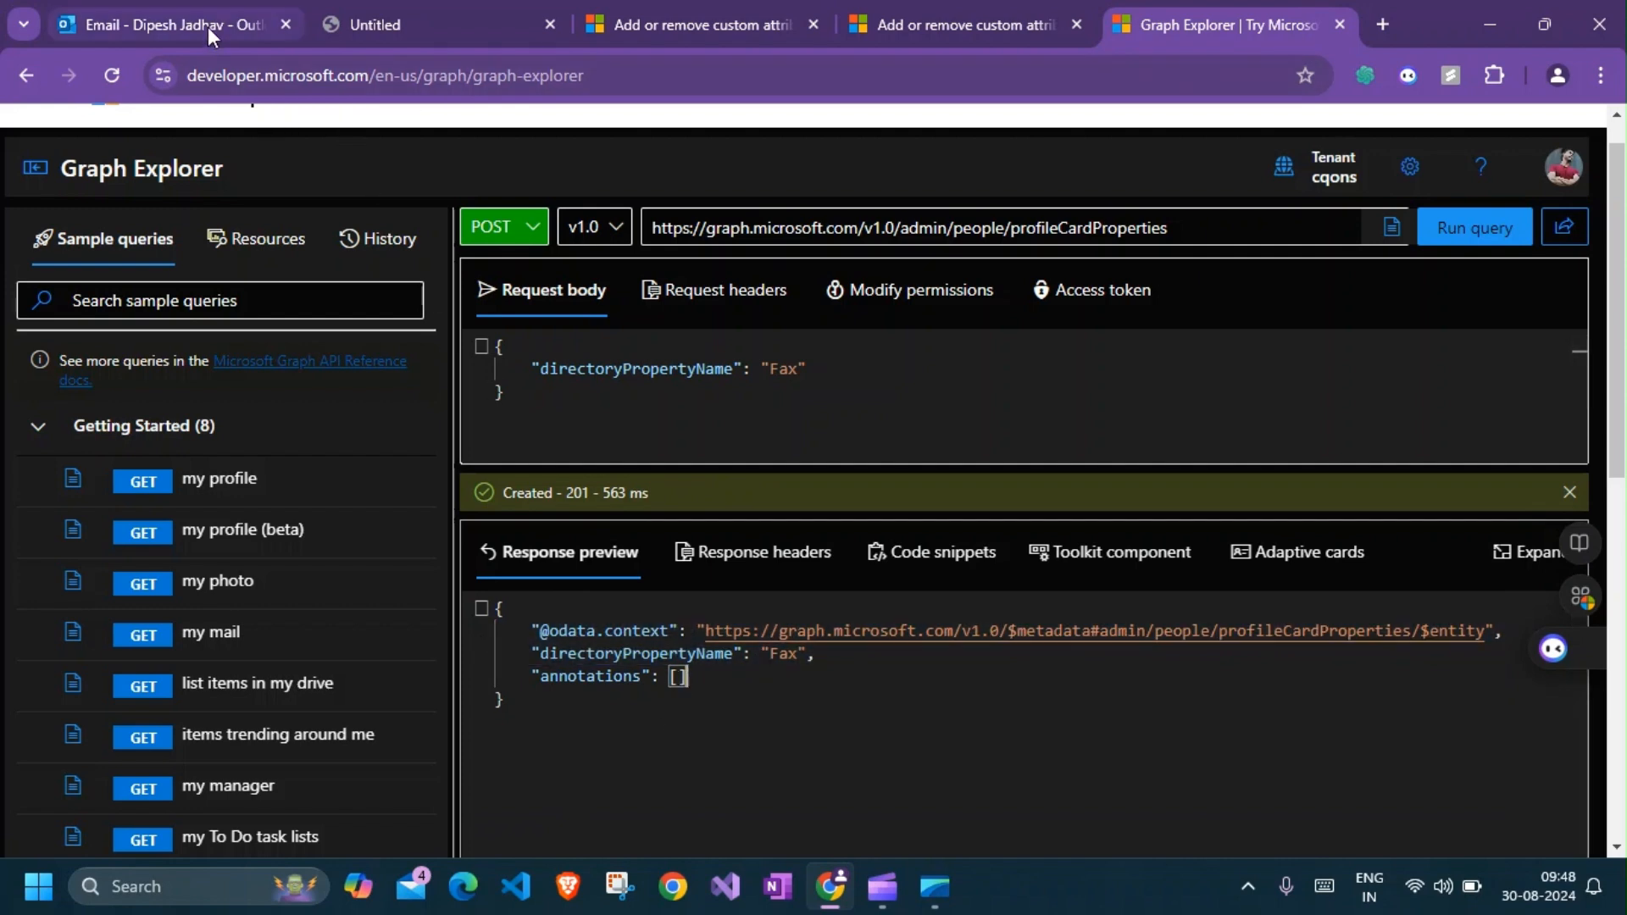
left_click(171, 24)
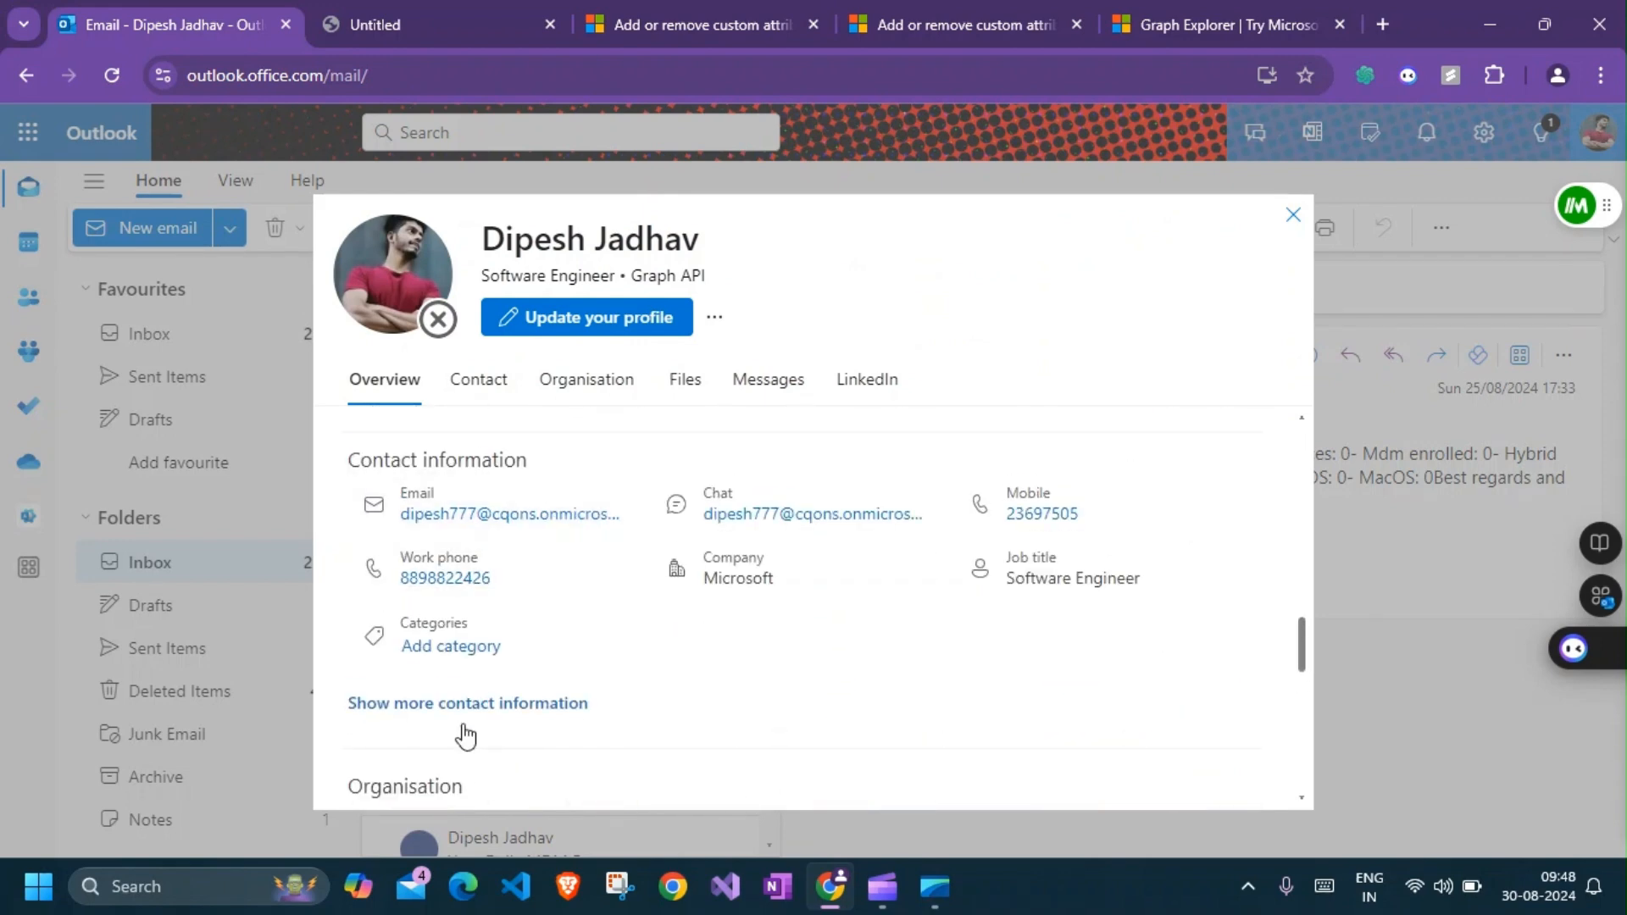
Expand the full contact information on the profile card, then close the card
left_click(478, 378)
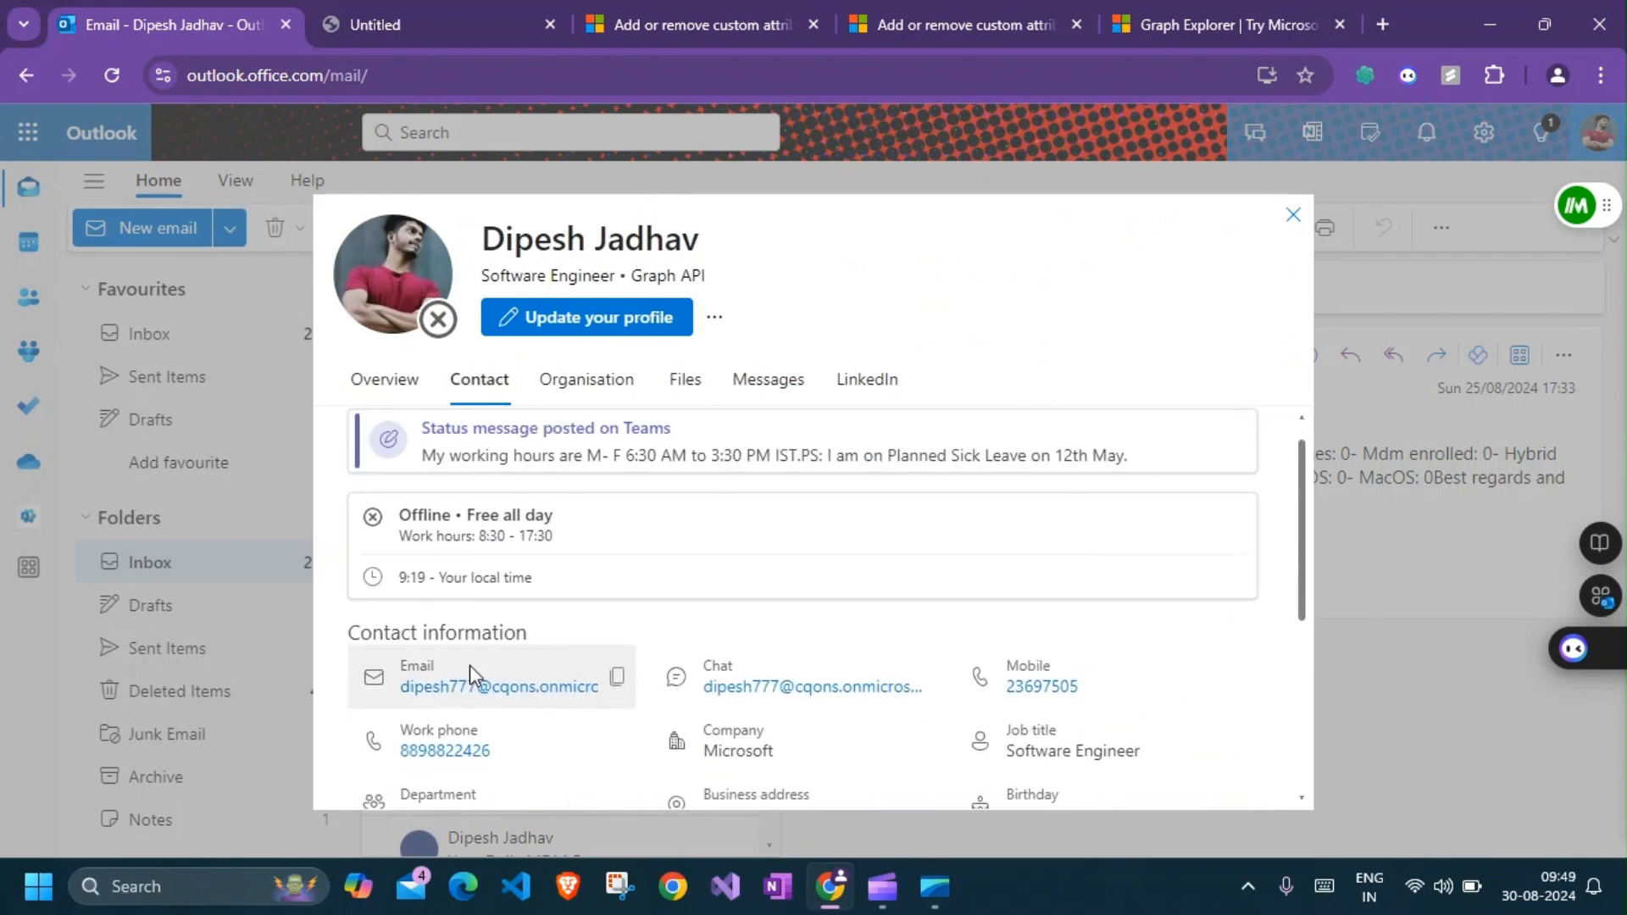
scroll("down", 3)
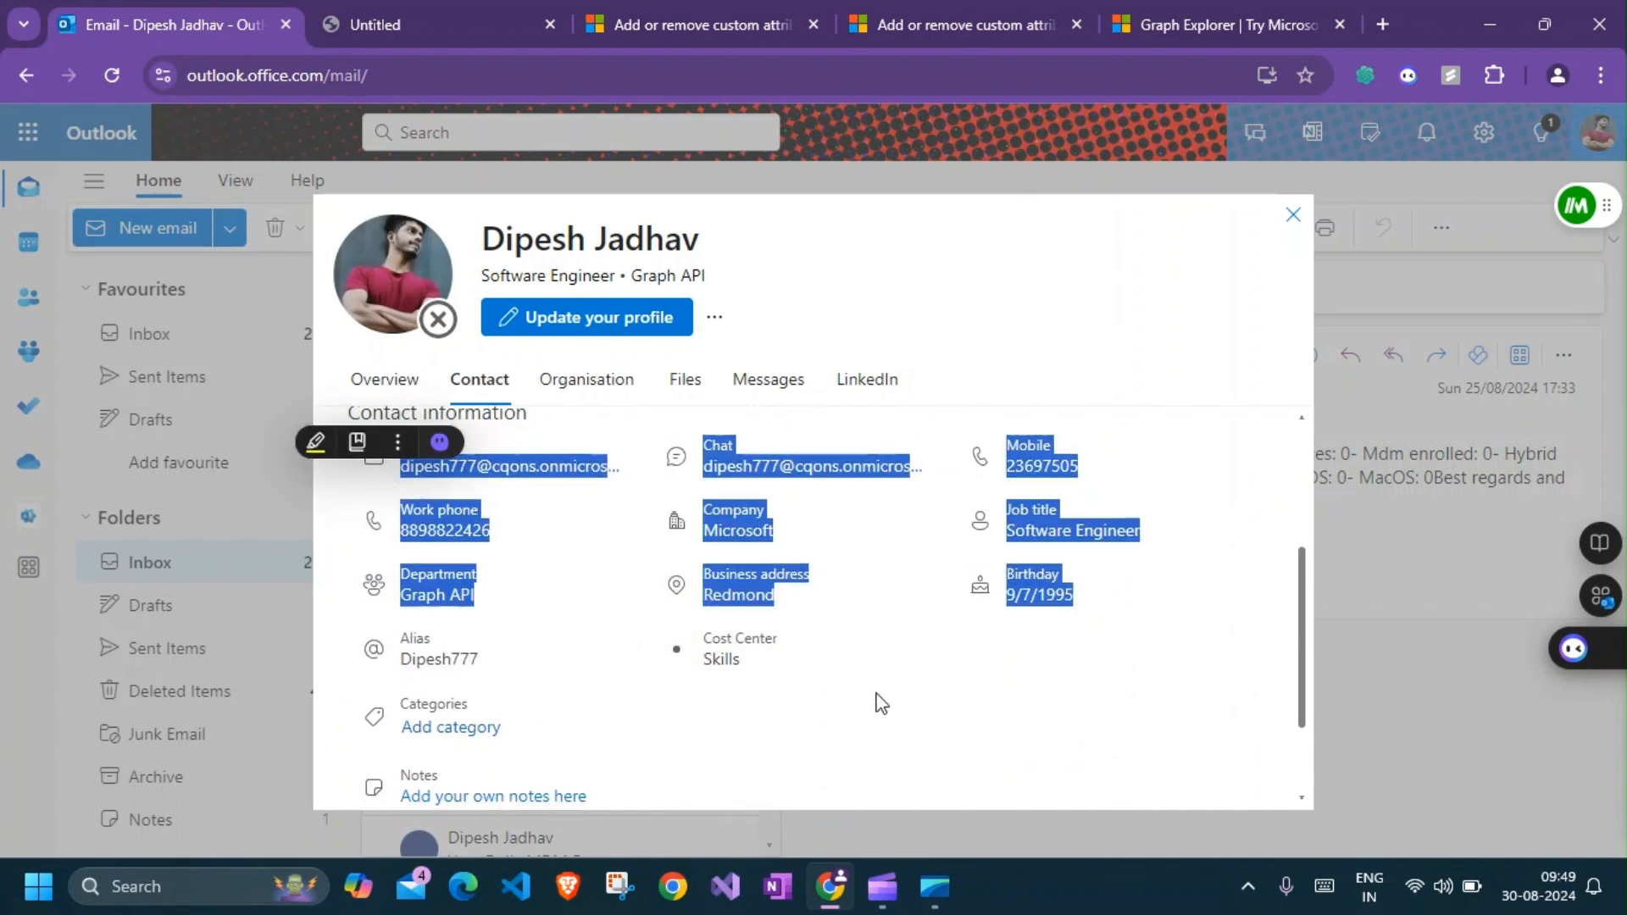
left_click(1292, 215)
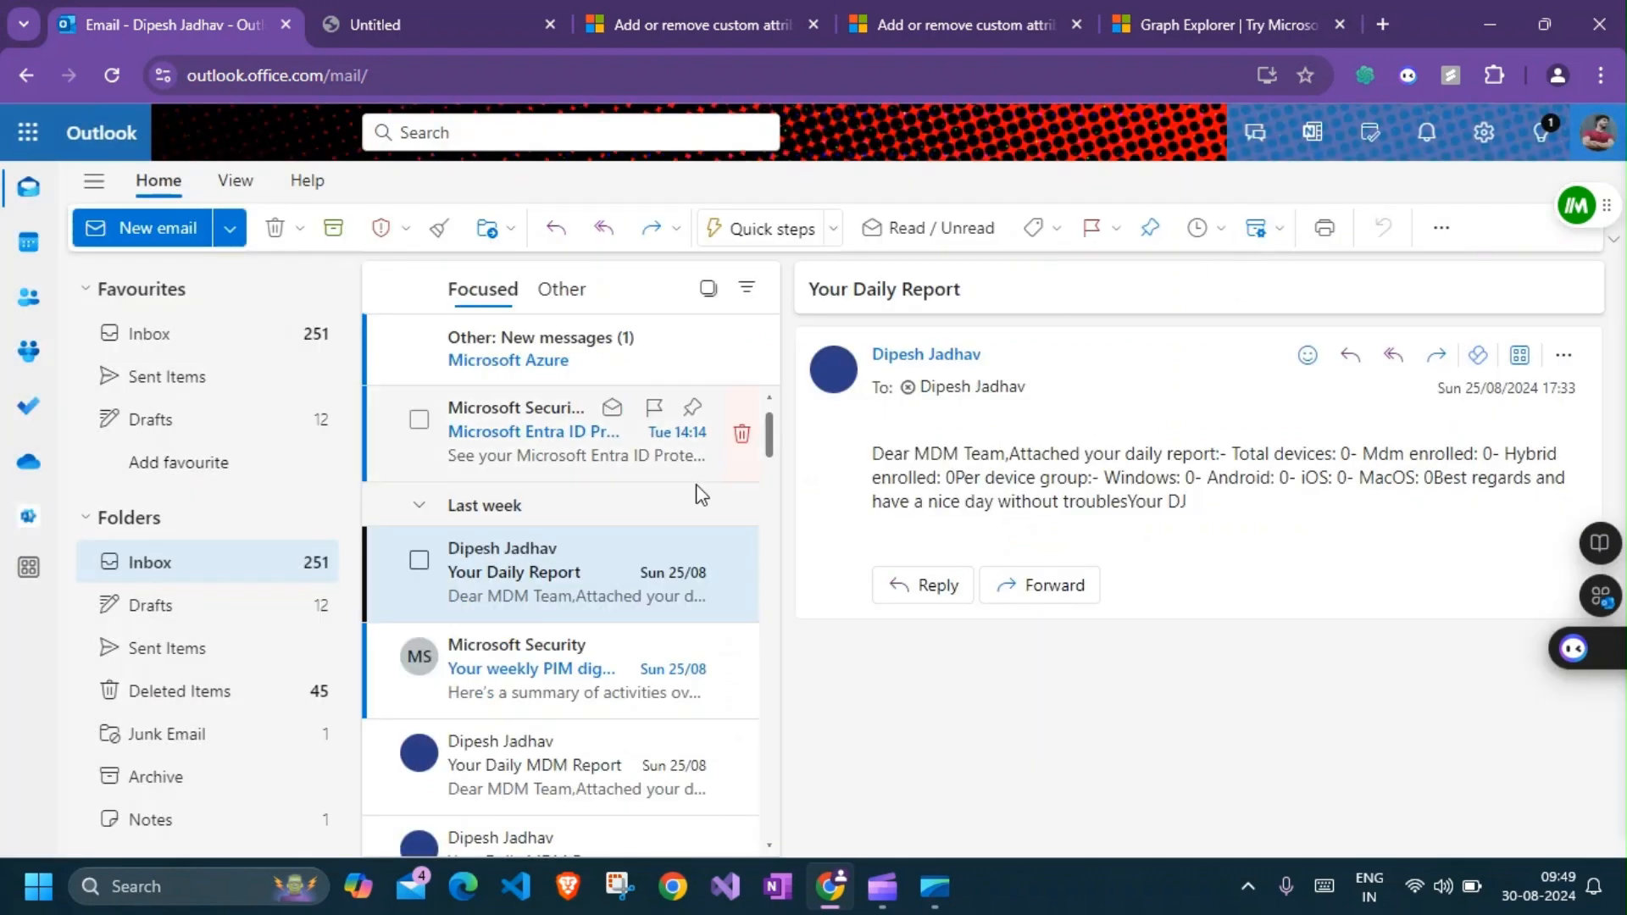
Return to Graph Explorer's Fax POST showing its 201 Created response
left_click(1219, 24)
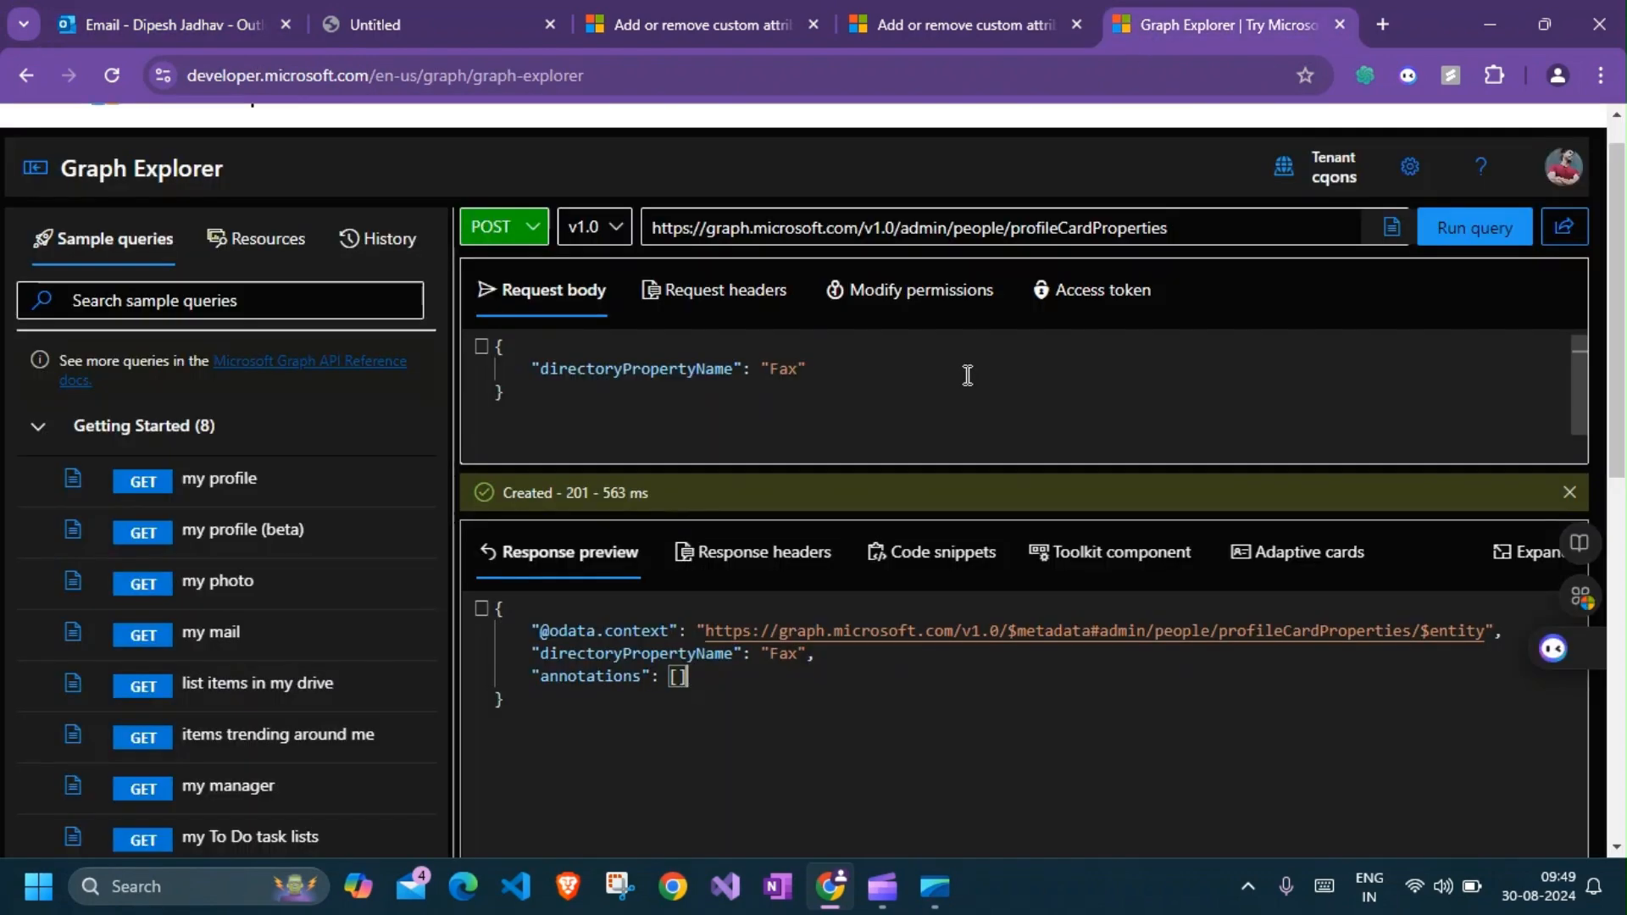
mouse_move(965, 375)
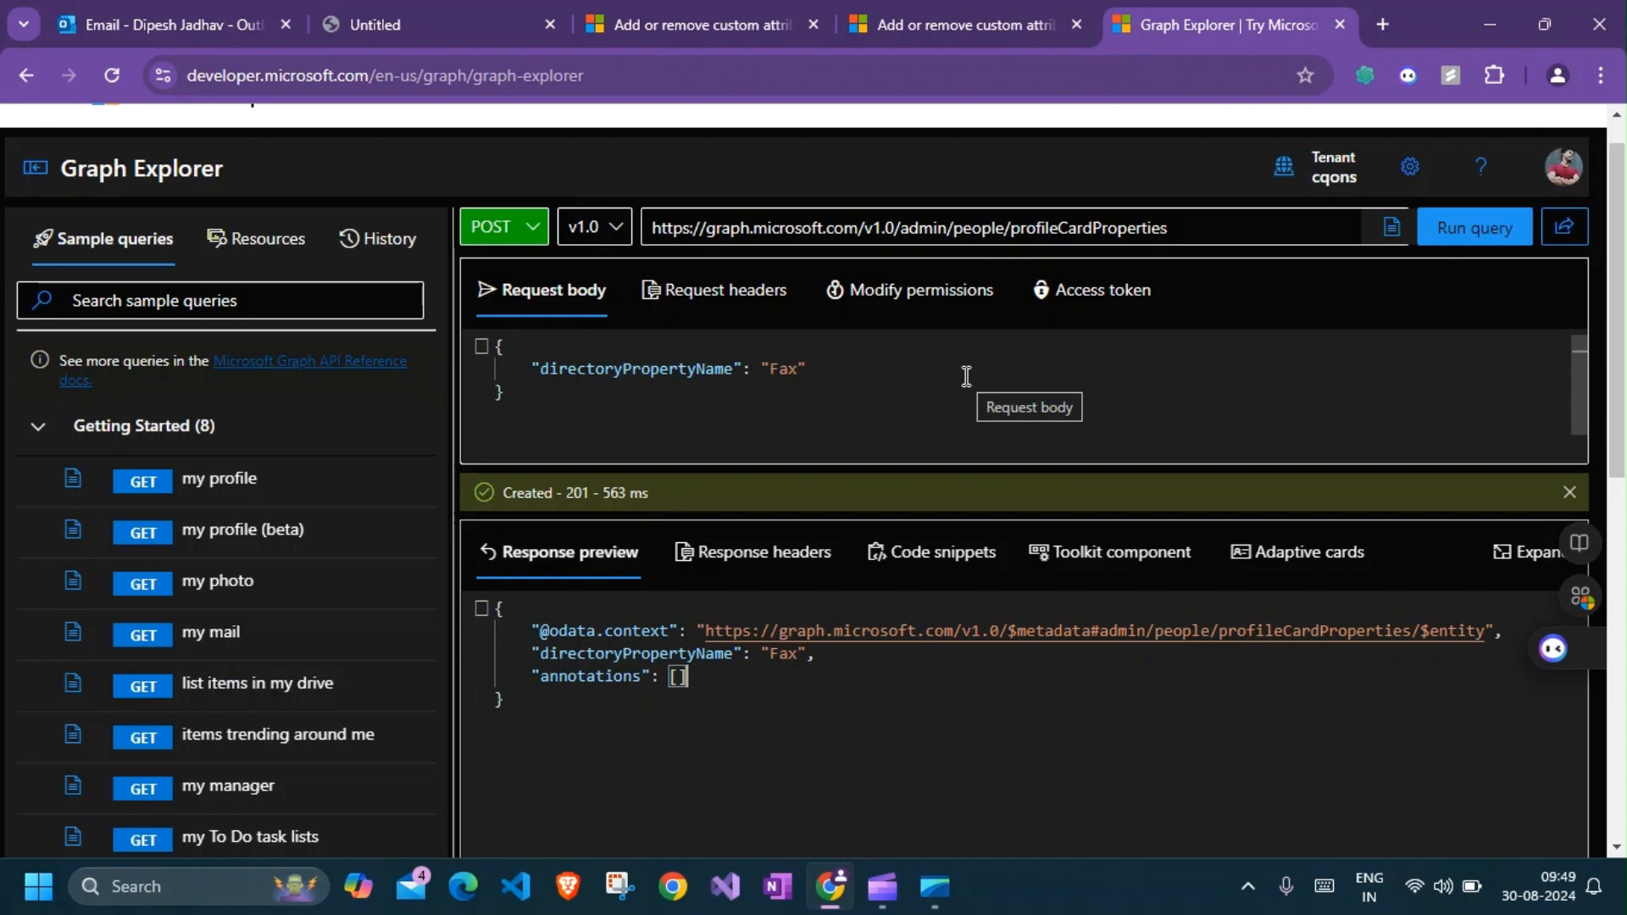
mouse_move(885, 890)
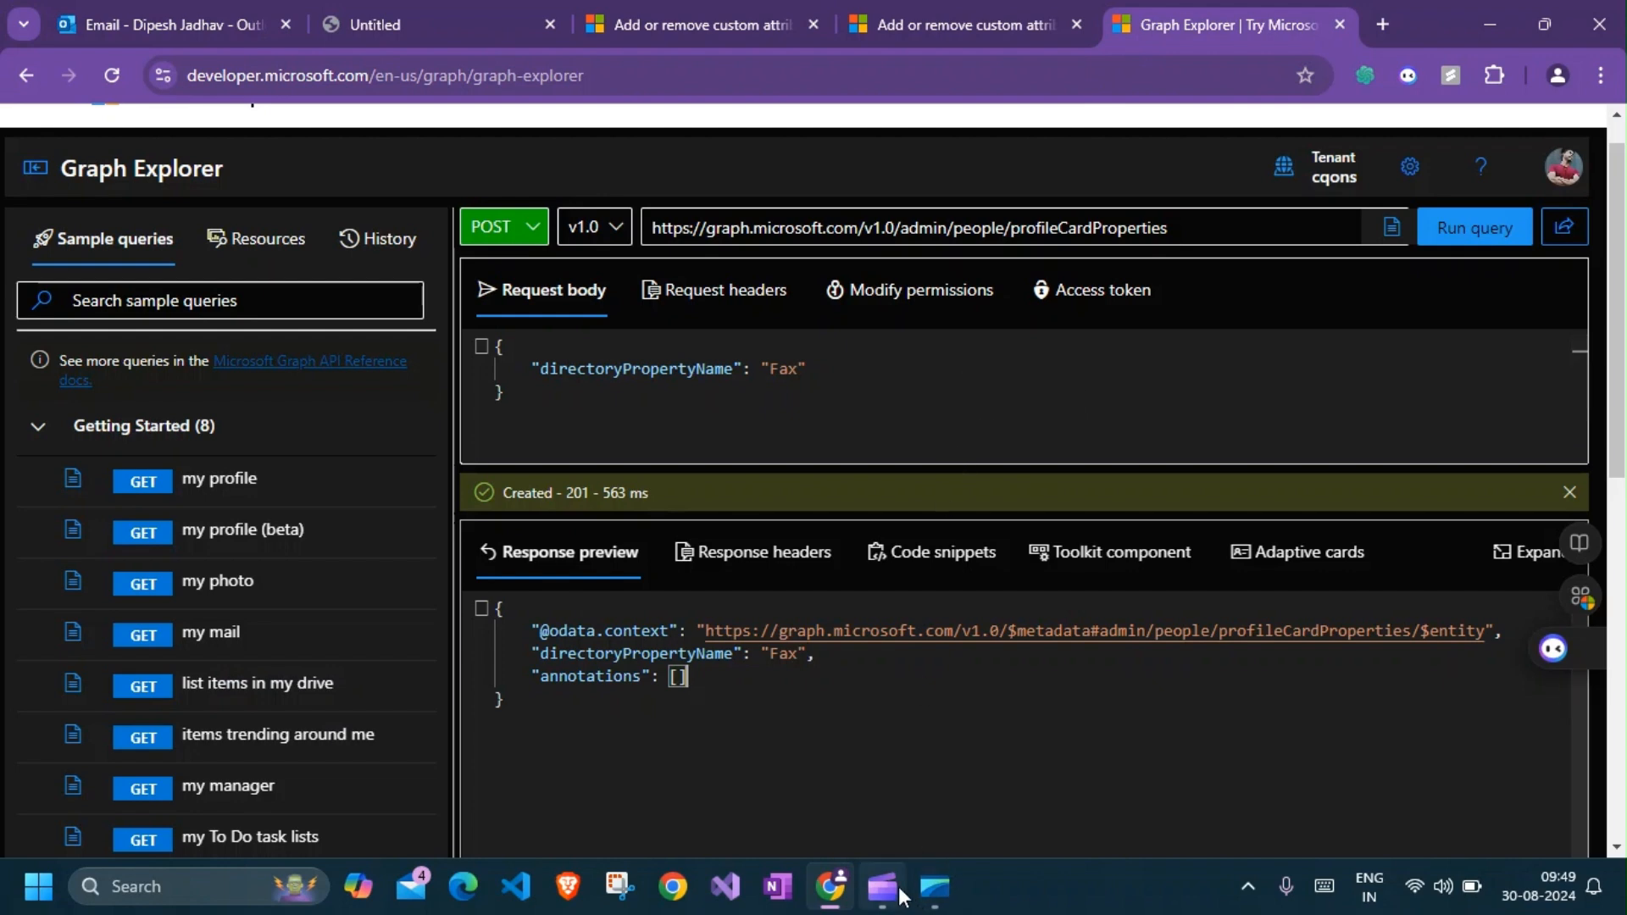